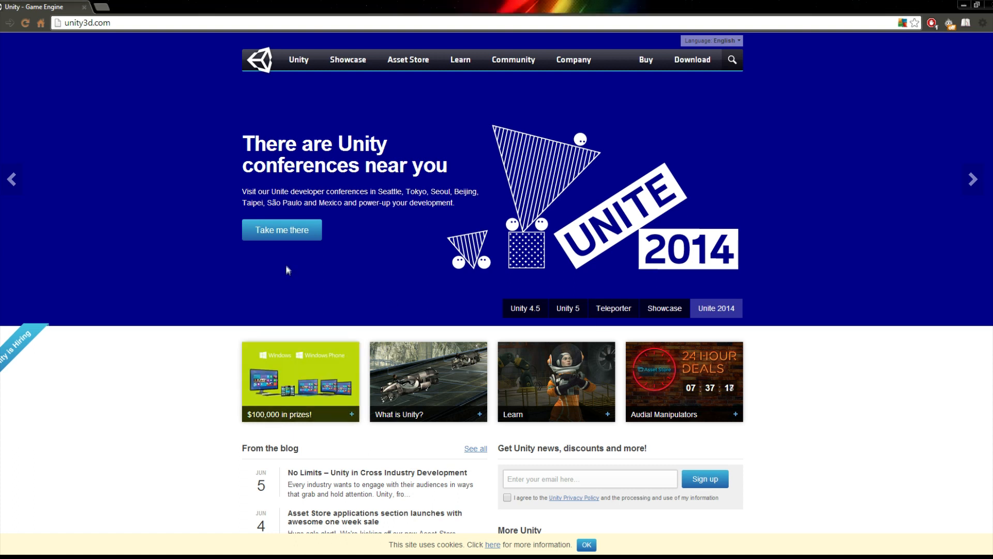
pyautogui.moveTo(282, 249)
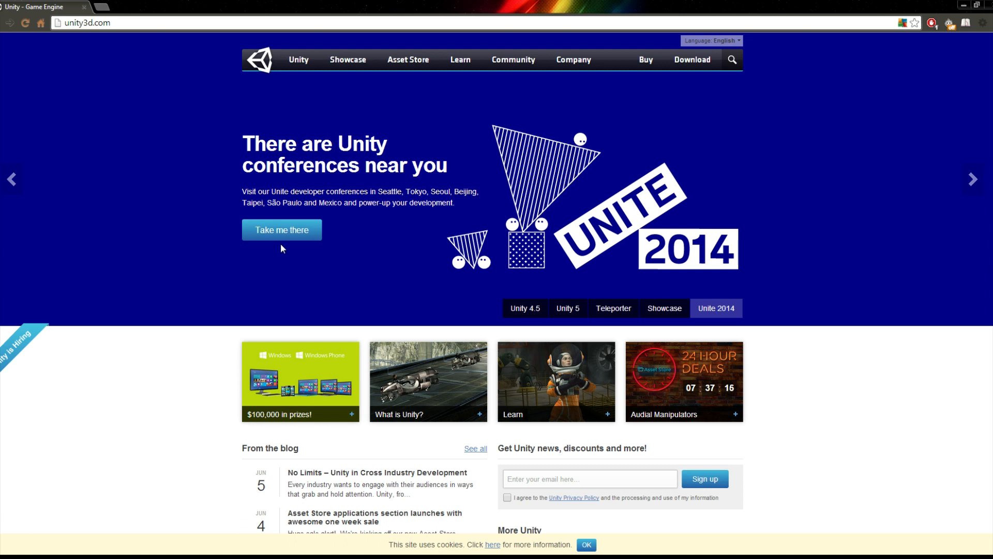
pyautogui.moveTo(286, 264)
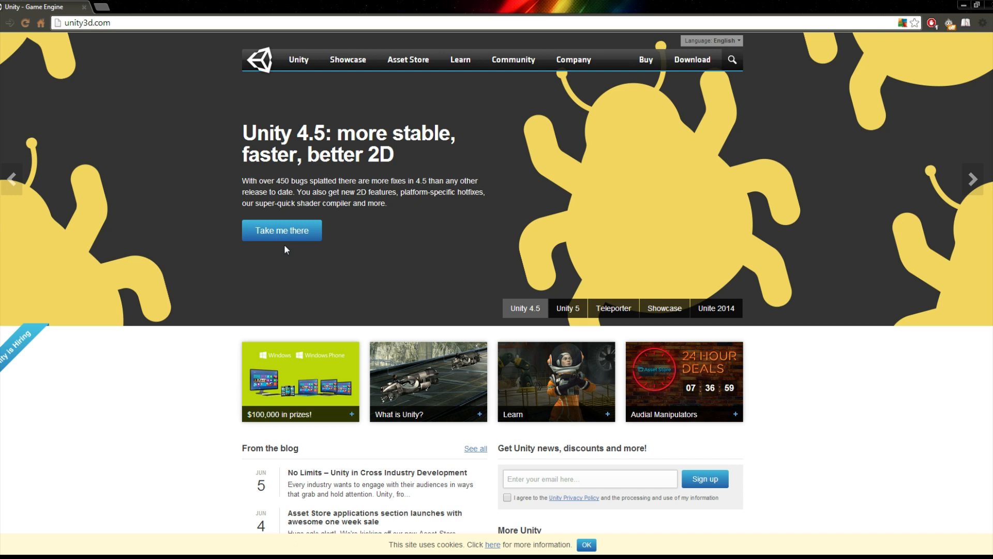
# Go from the Unity homepage to the What is Unity page with its developer statistics.
pyautogui.click(567, 308)
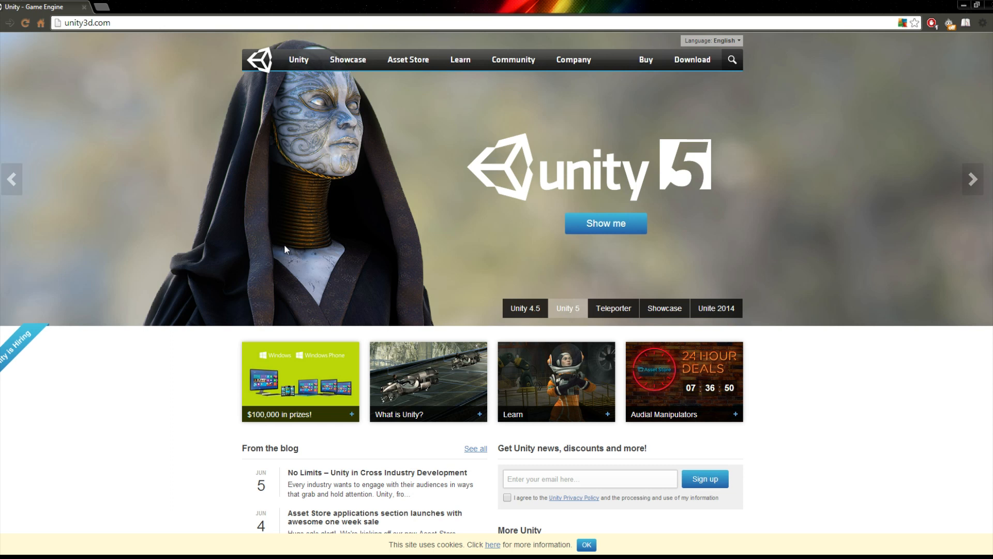
pyautogui.click(613, 308)
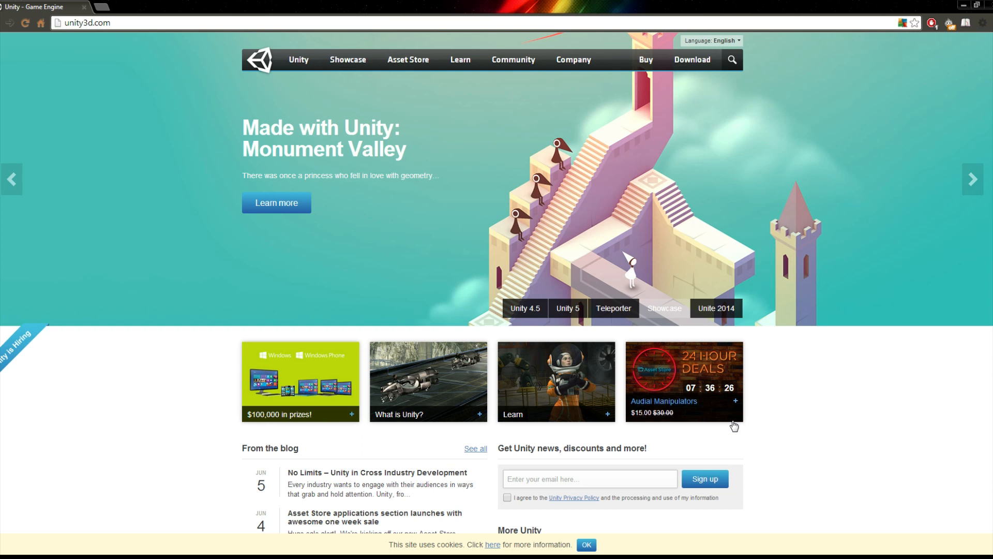
pyautogui.moveTo(32, 81)
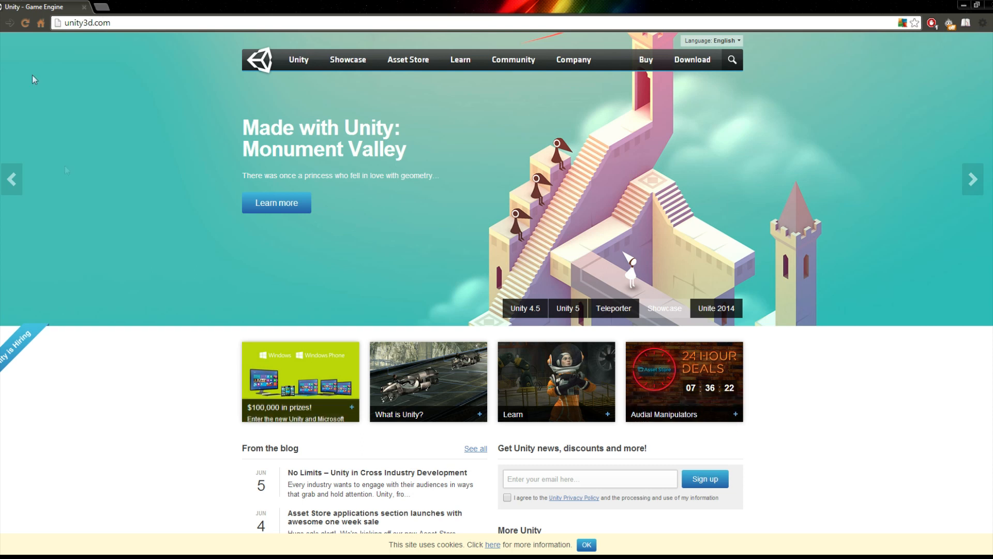
pyautogui.moveTo(89, 439)
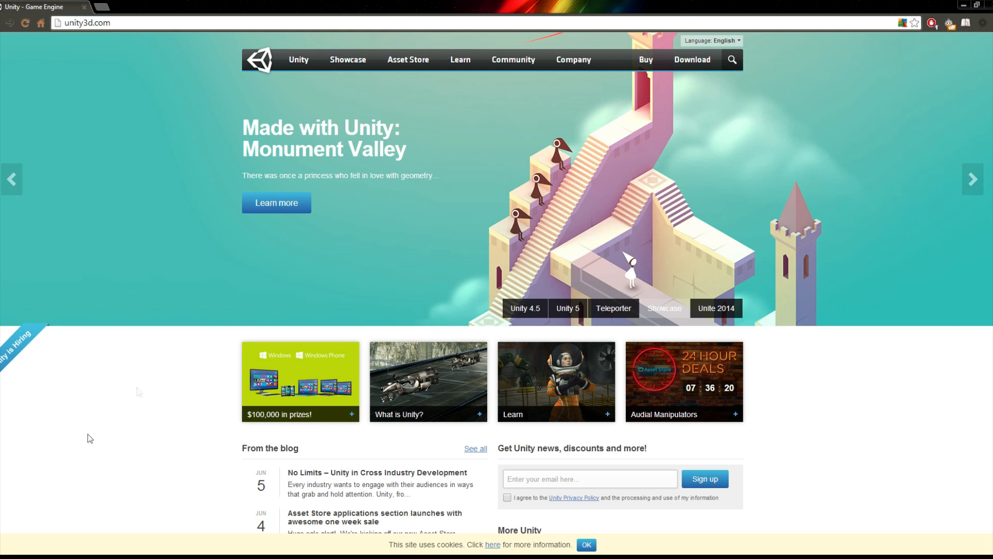
pyautogui.moveTo(395, 396)
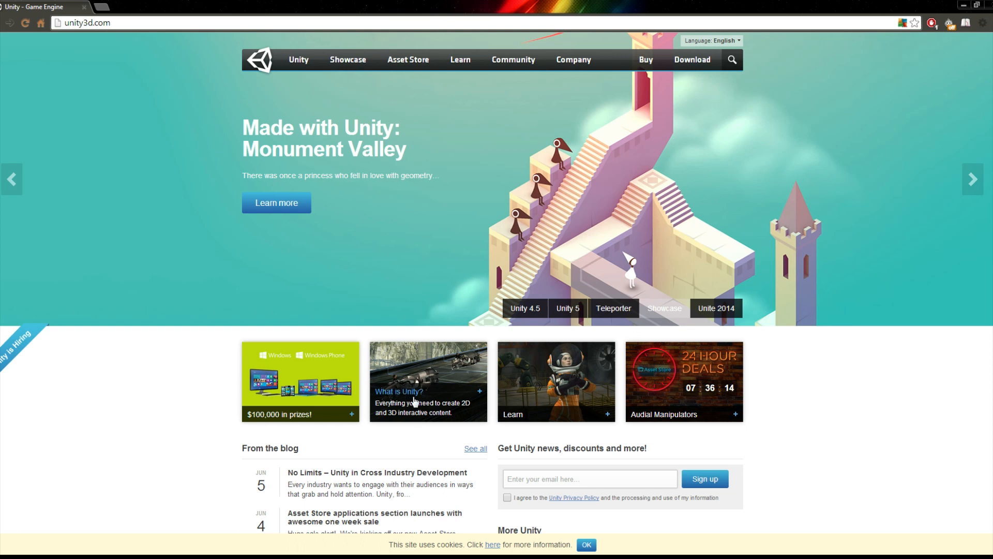
pyautogui.click(414, 401)
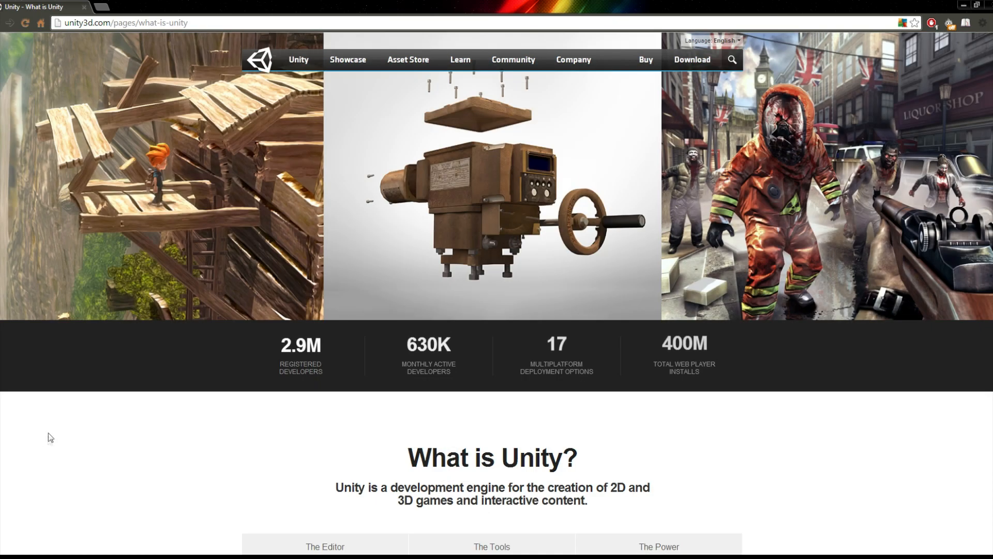
pyautogui.scroll(-3)
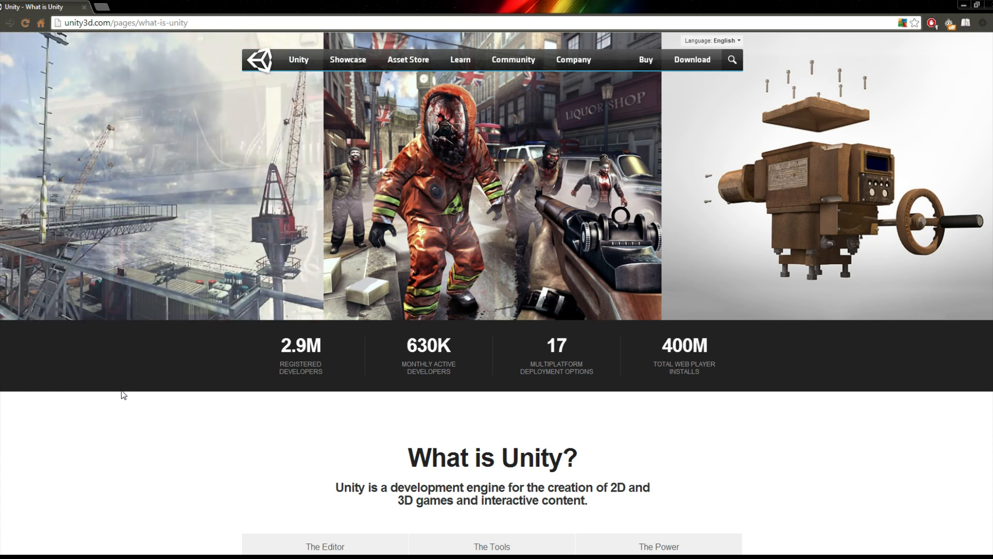
# View The Tools and then The Power parts of the feature overview.
pyautogui.scroll(-3)
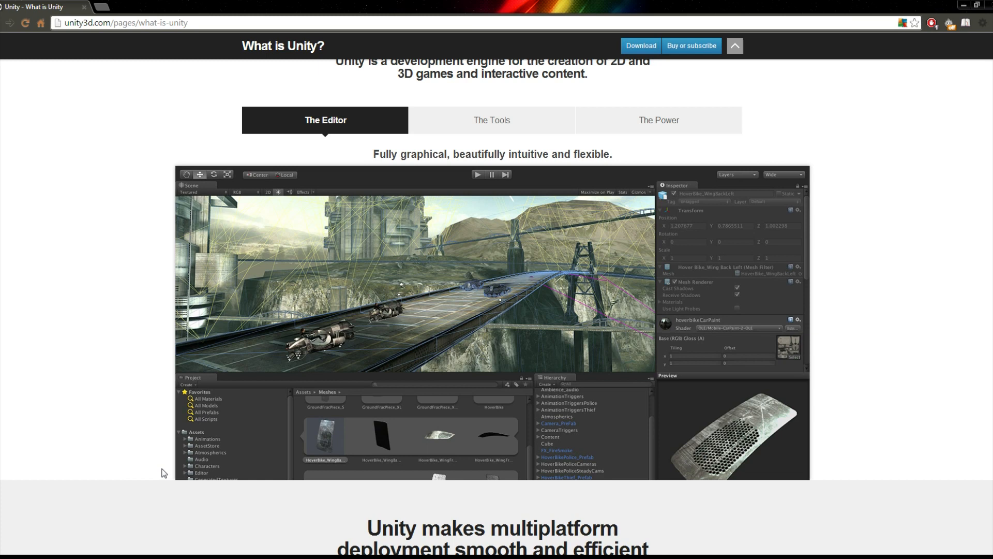
pyautogui.scroll(-3)
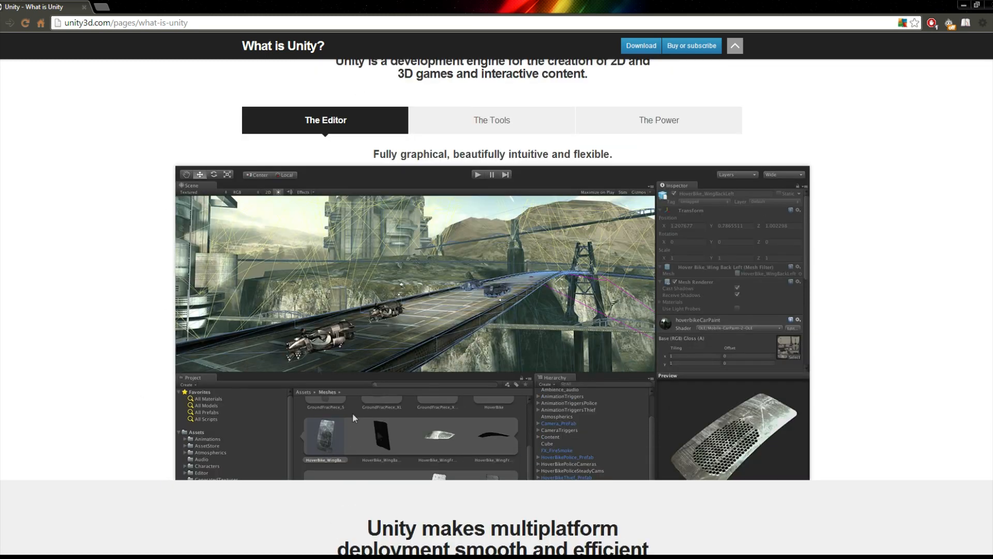
pyautogui.click(492, 120)
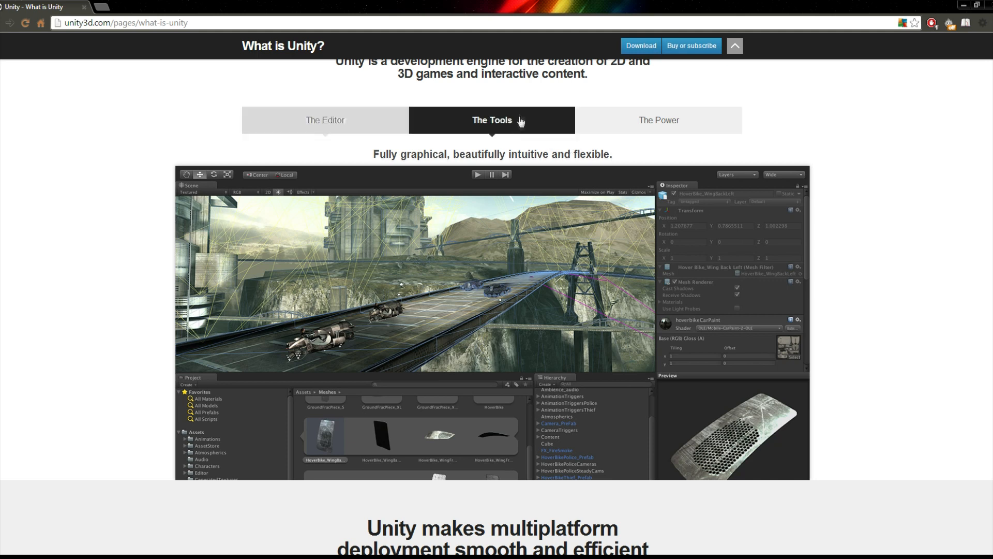
pyautogui.click(644, 120)
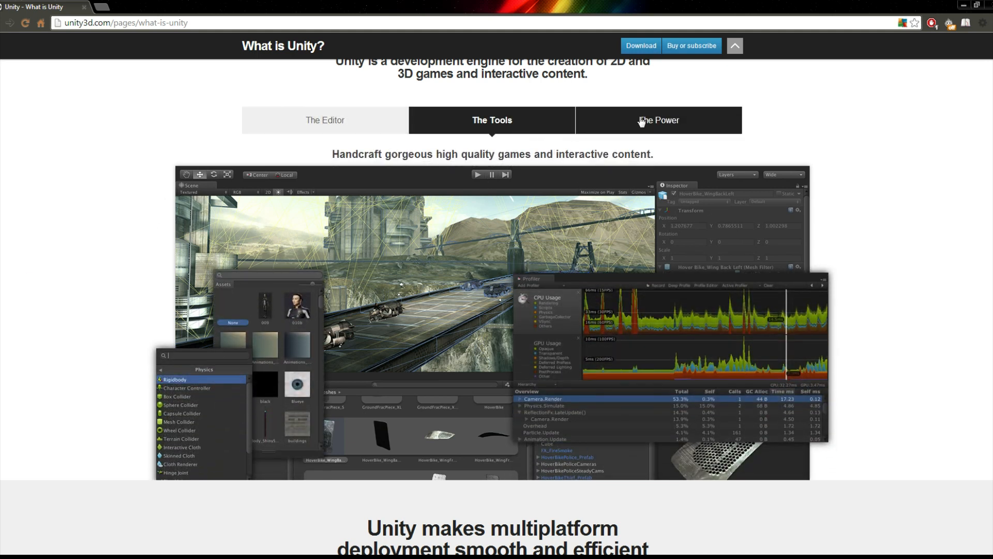
pyautogui.click(658, 121)
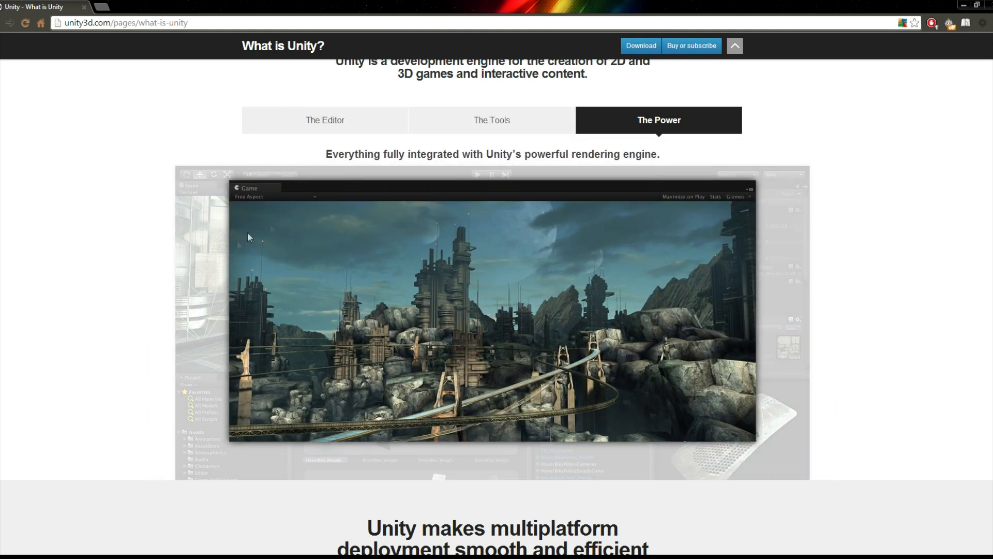
# Scroll to the multiplatform deployment section with its platform icons.
pyautogui.scroll(-3)
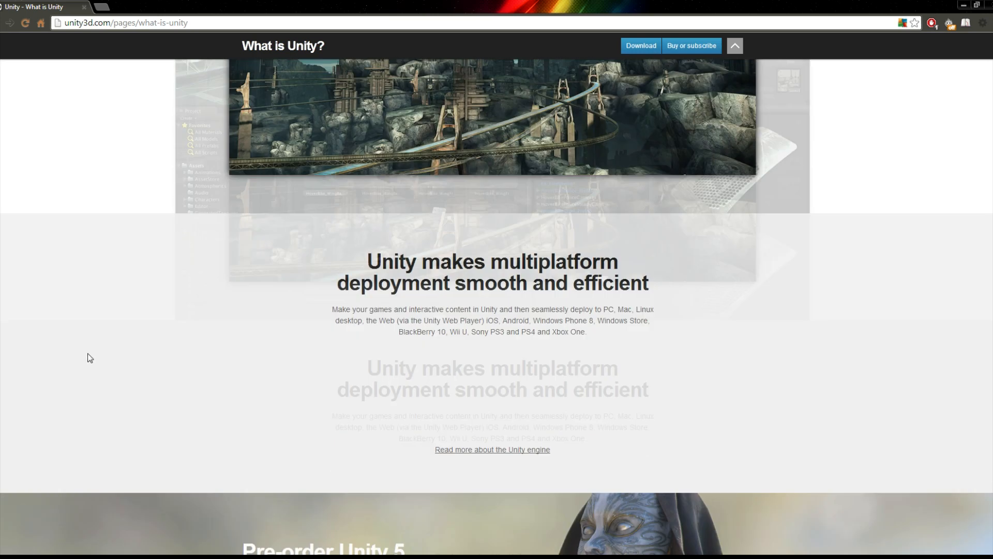
pyautogui.scroll(-3)
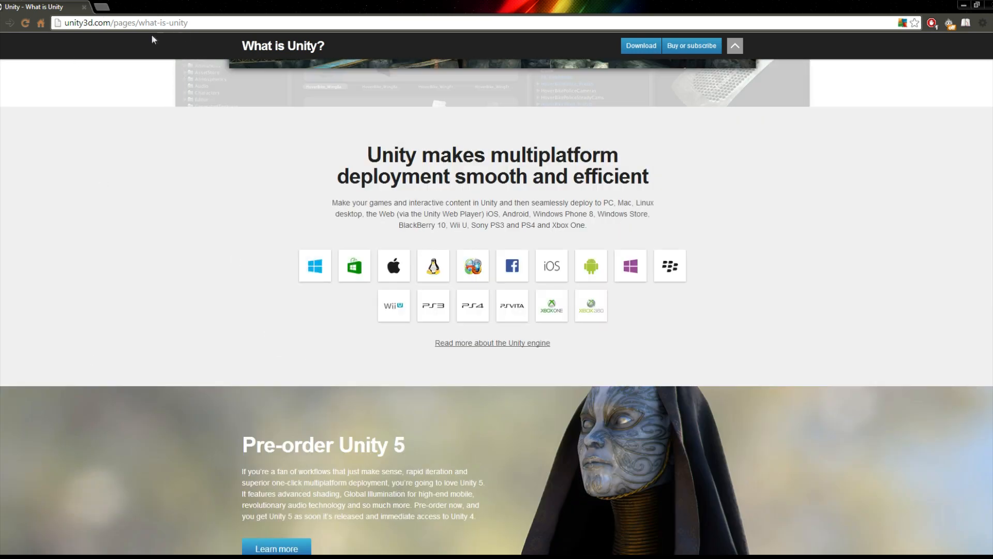
pyautogui.moveTo(774, 406)
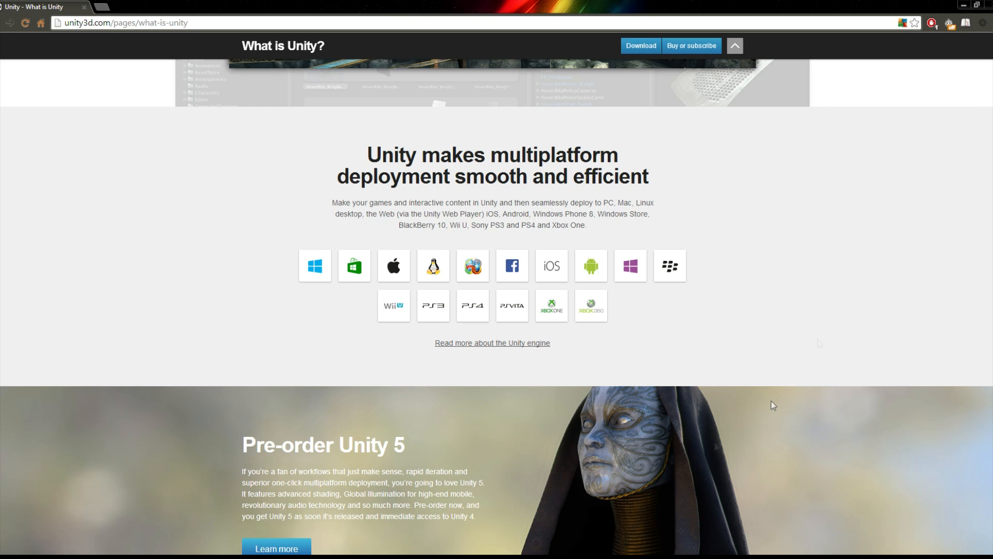
pyautogui.moveTo(209, 329)
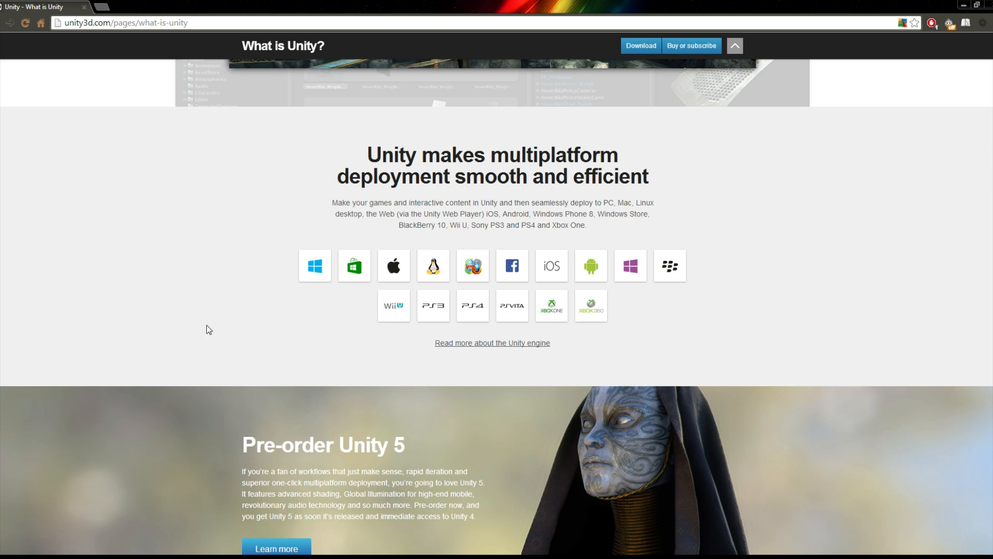
pyautogui.moveTo(363, 159)
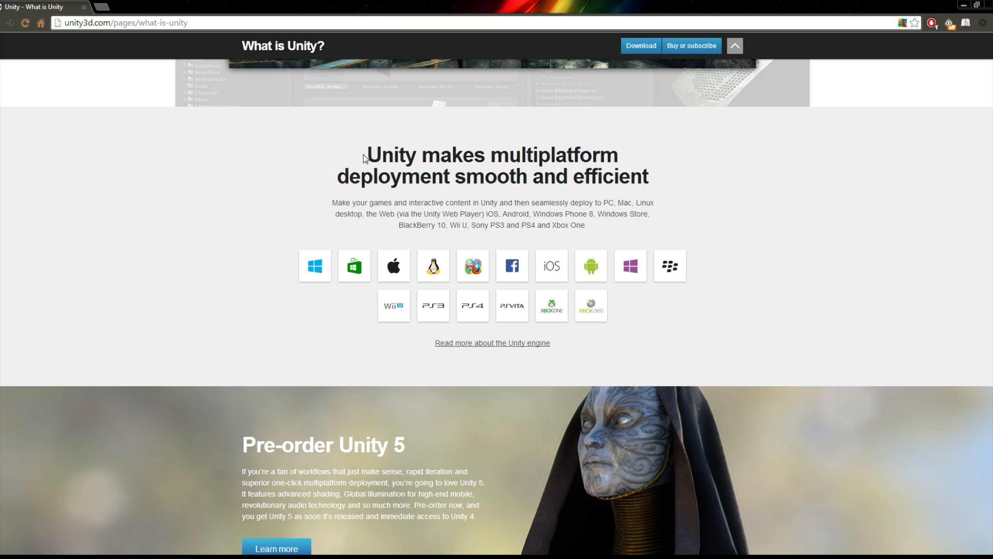
pyautogui.moveTo(164, 297)
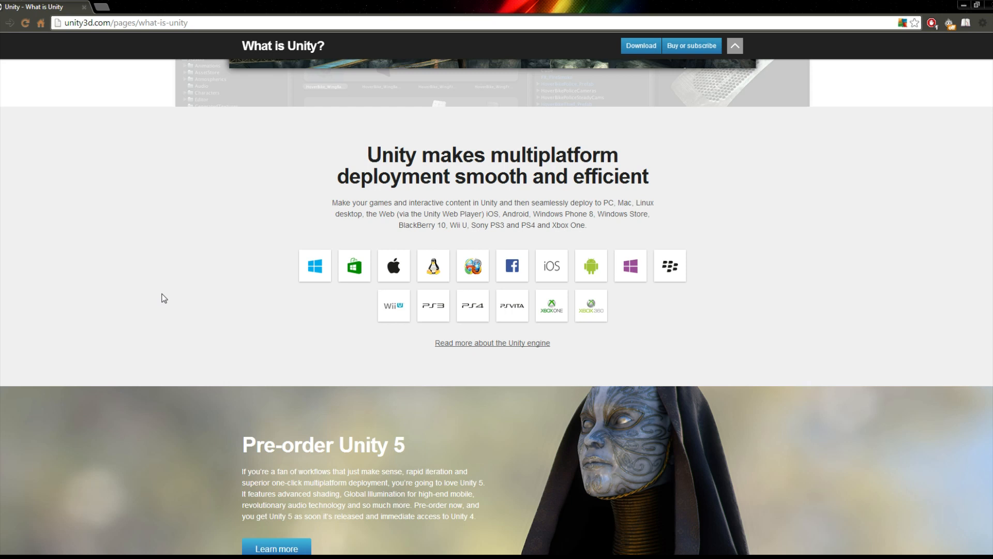
pyautogui.moveTo(358, 264)
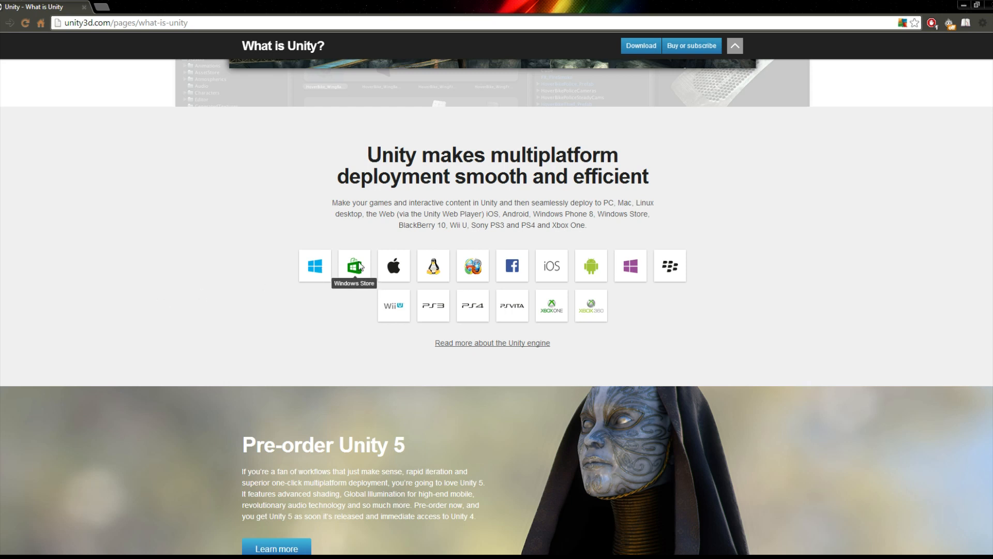
pyautogui.moveTo(439, 268)
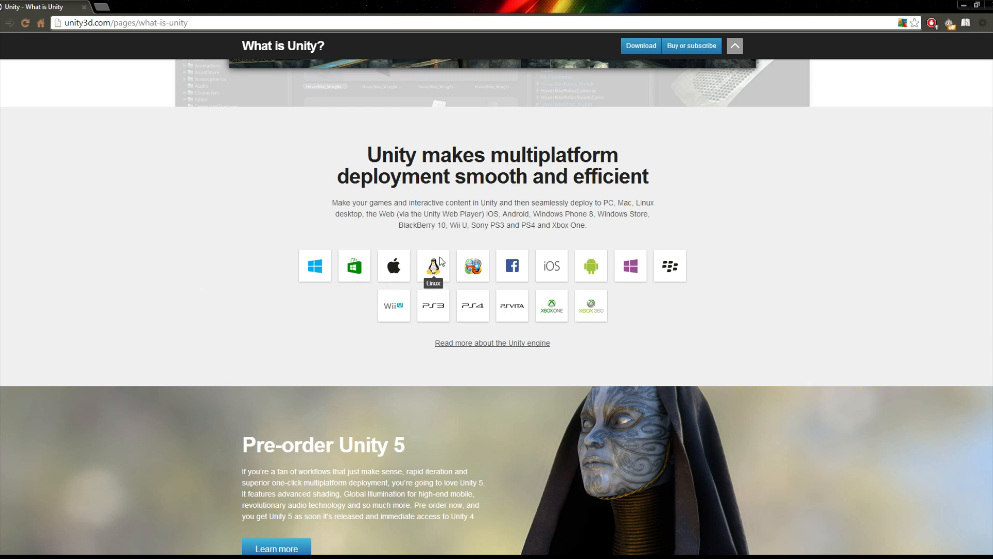
pyautogui.moveTo(472, 266)
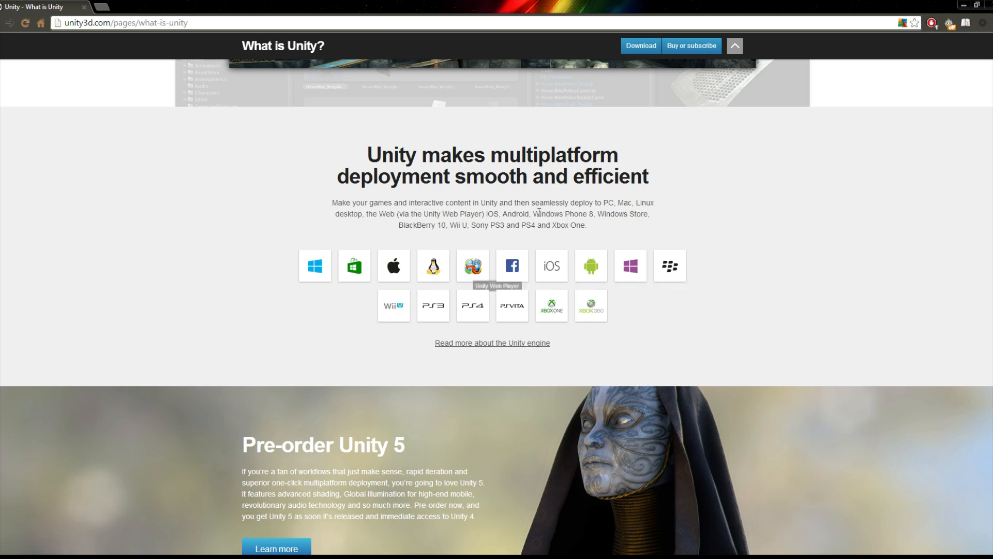
pyautogui.moveTo(513, 274)
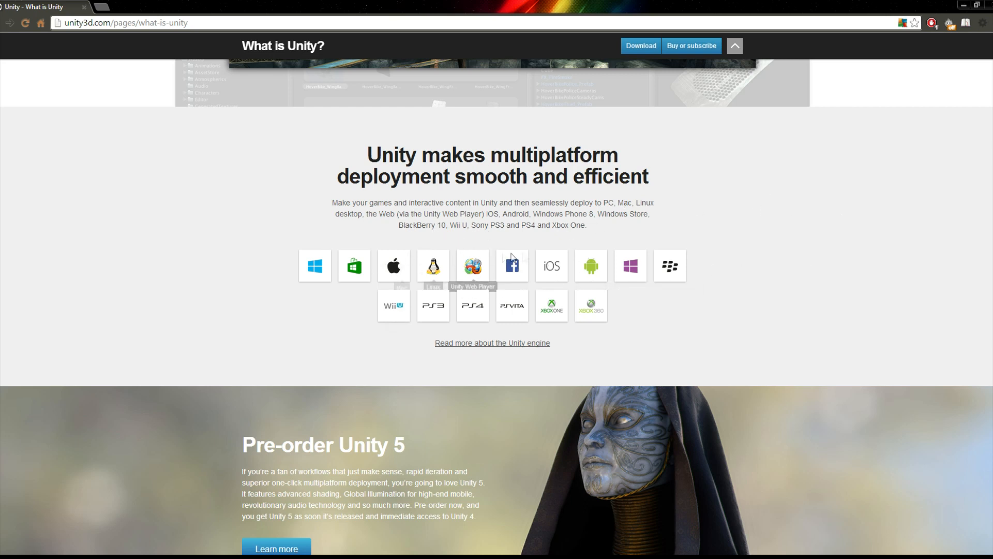
pyautogui.moveTo(369, 338)
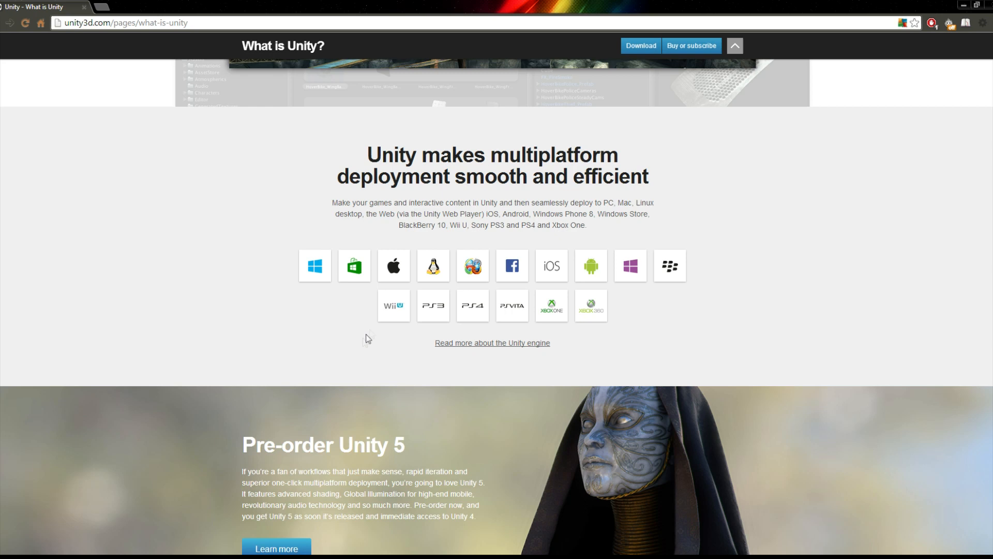
pyautogui.moveTo(467, 374)
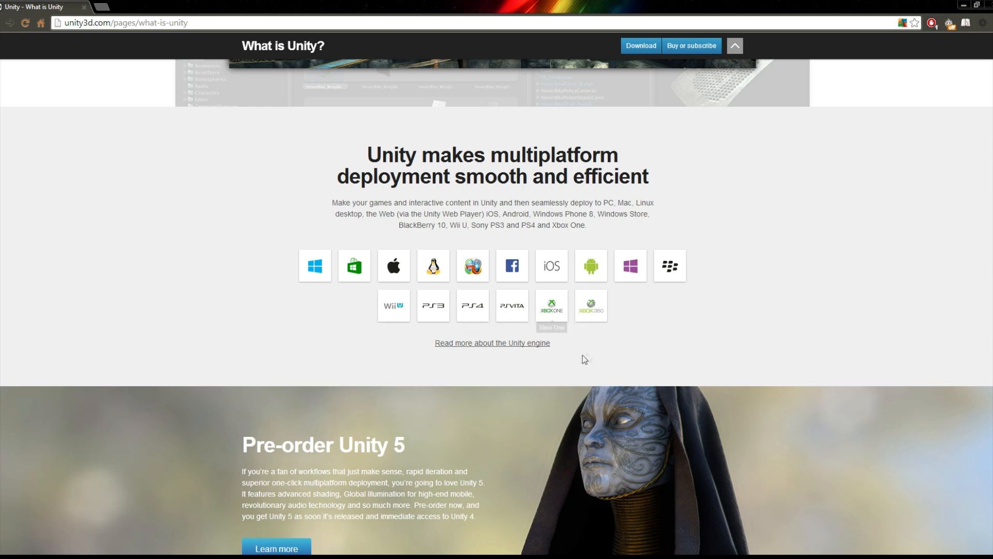
pyautogui.moveTo(604, 339)
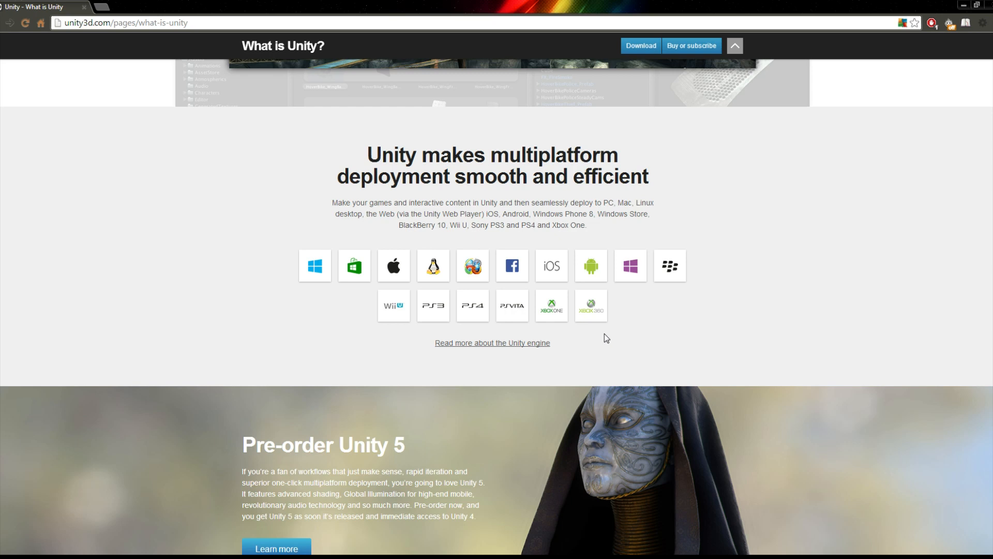
pyautogui.moveTo(734, 329)
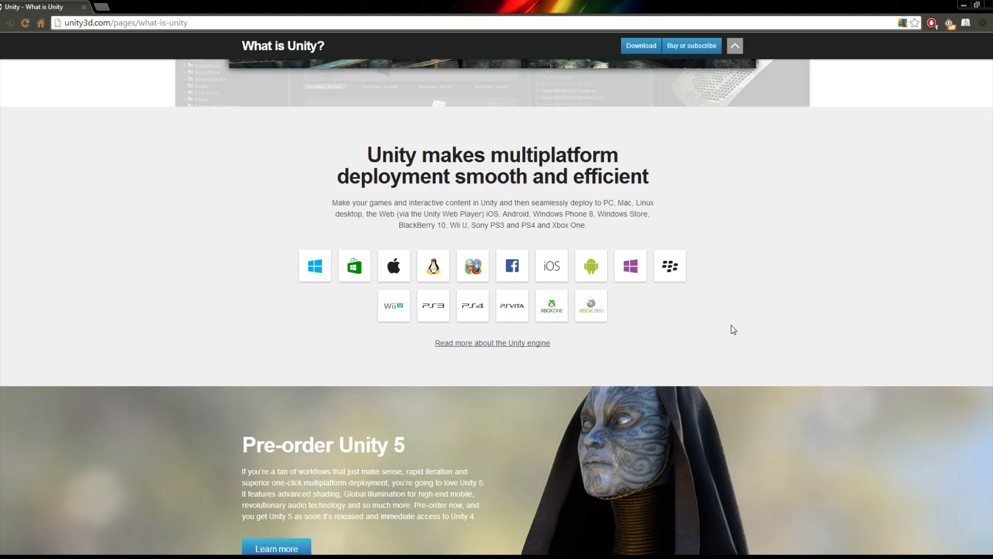
pyautogui.moveTo(737, 329)
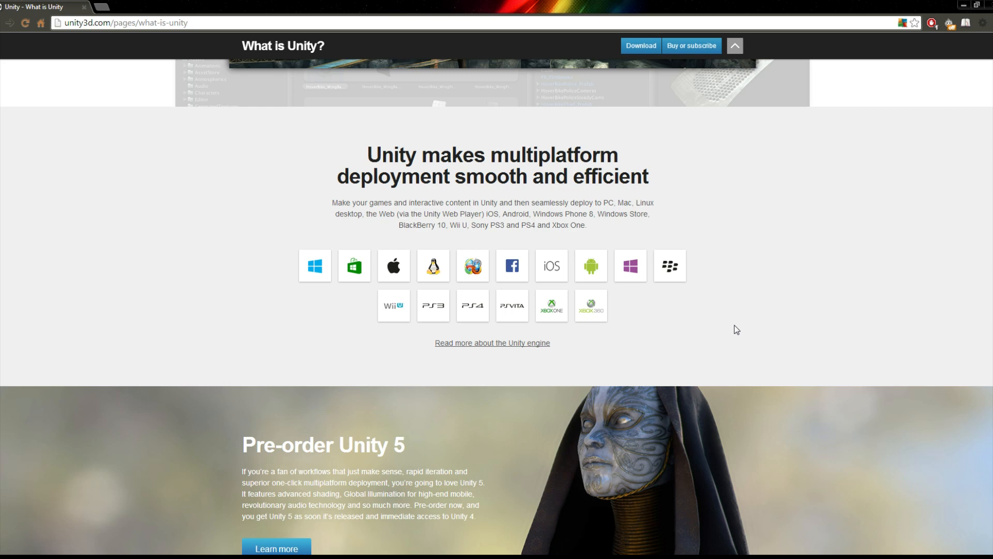
# Scroll past the Unity 5 banner and Asset Store to Start creating with Unity.
pyautogui.scroll(-3)
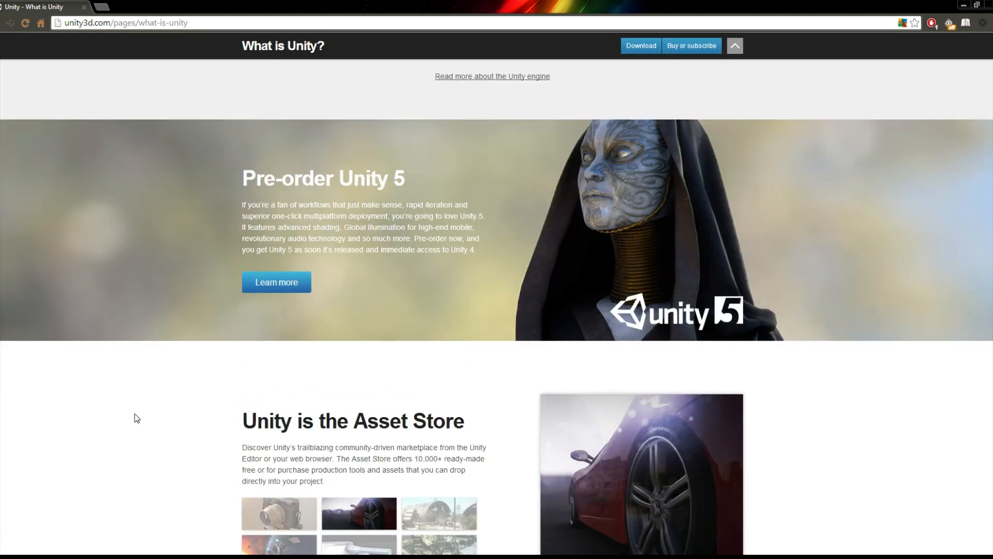
pyautogui.moveTo(794, 407)
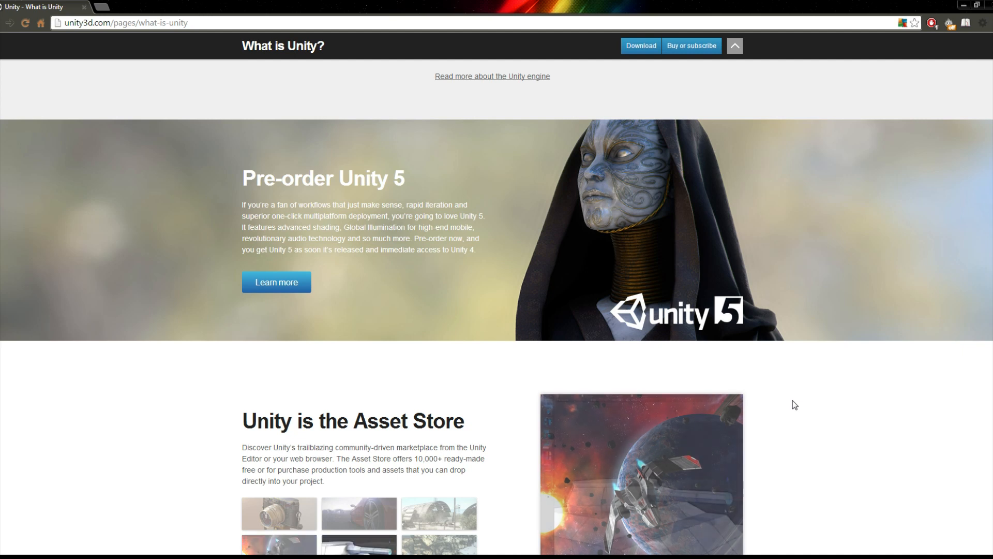
pyautogui.scroll(-3)
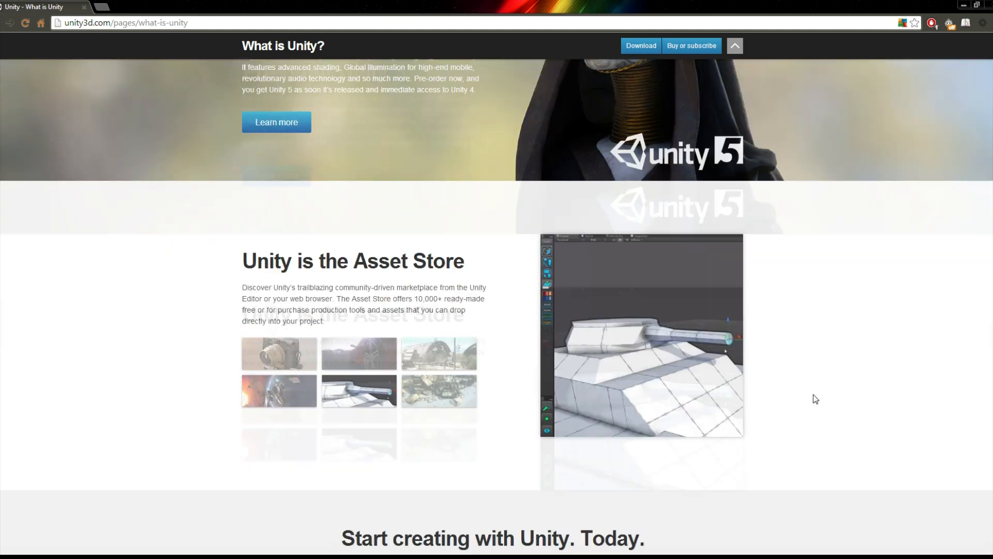
pyautogui.scroll(-3)
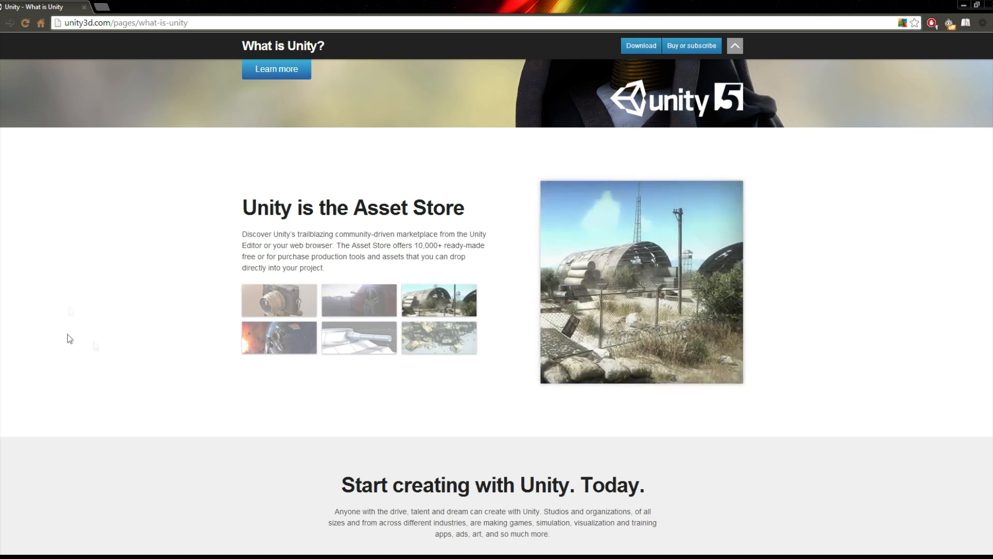
pyautogui.scroll(-3)
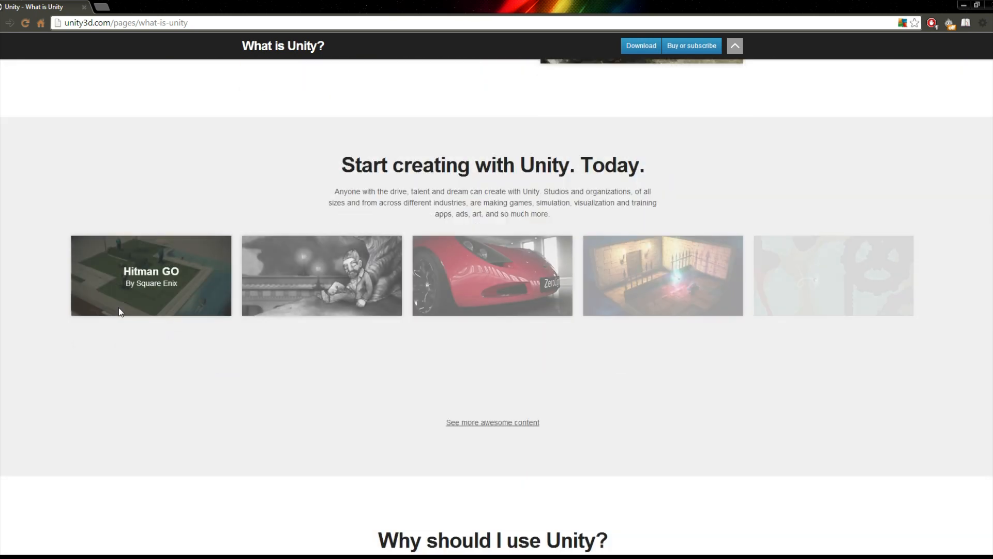
# Go to the Showcase page featuring World Zombination and Made with Unity titles.
pyautogui.scroll(-3)
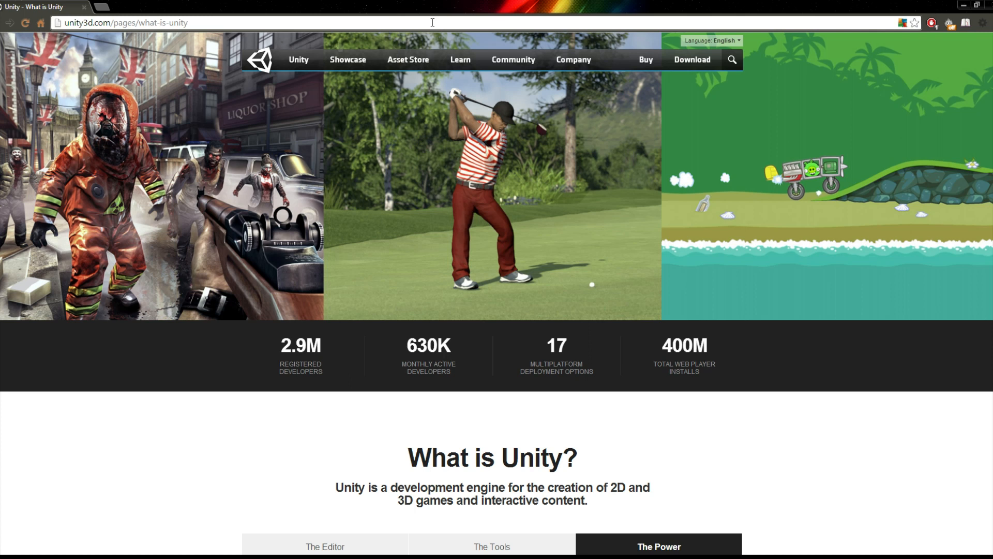
pyautogui.click(347, 60)
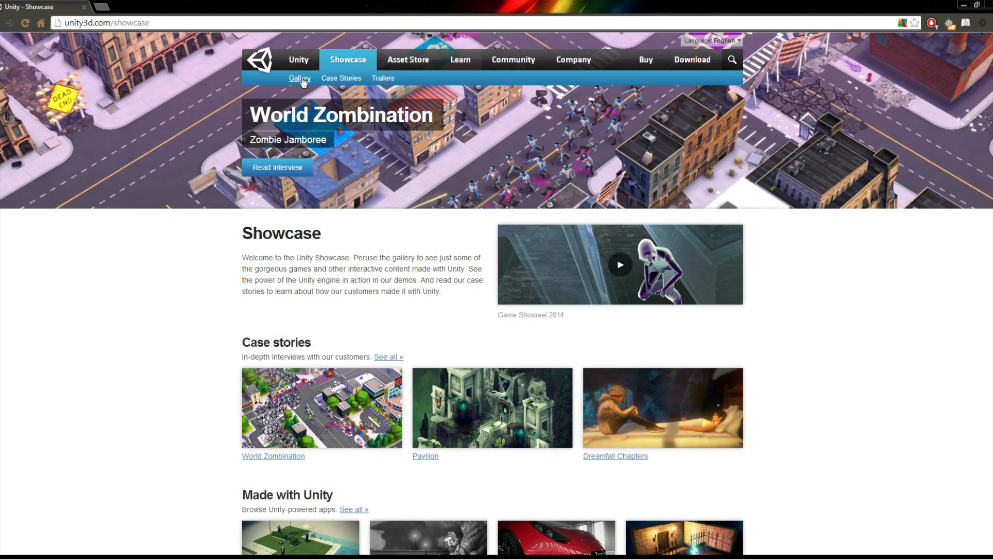
# Browse the Made with Unity gallery of game tiles such as Monument Valley and Deadcore.
pyautogui.click(299, 79)
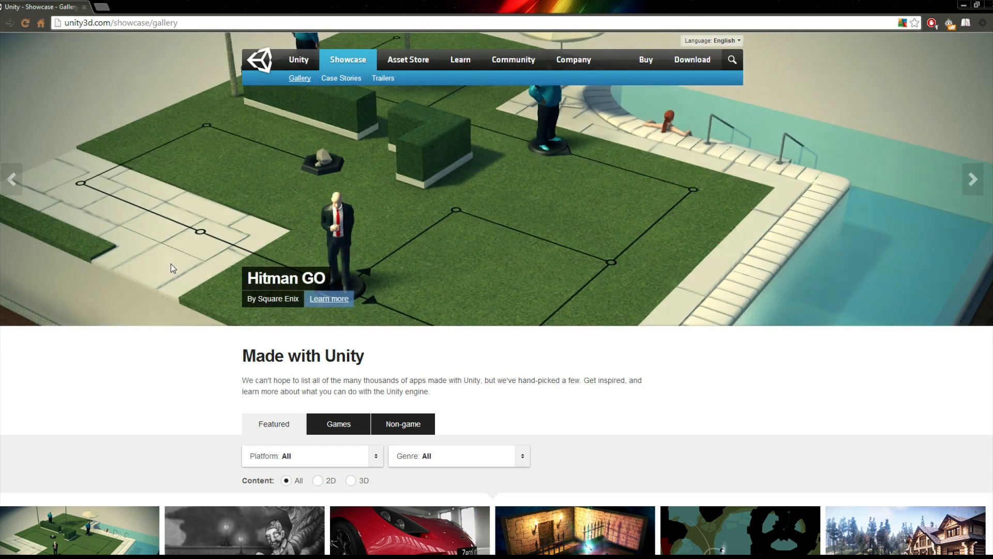
pyautogui.moveTo(116, 401)
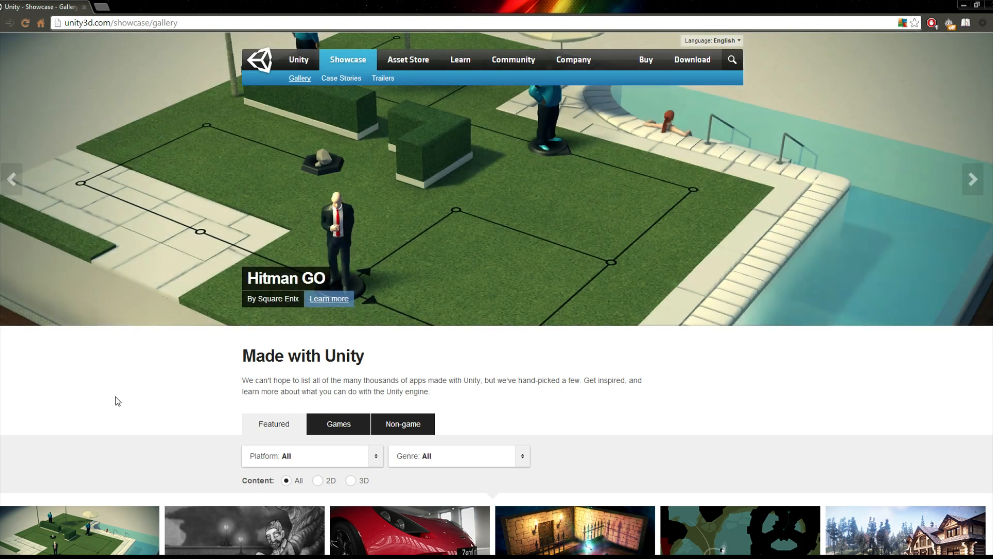
pyautogui.moveTo(348, 66)
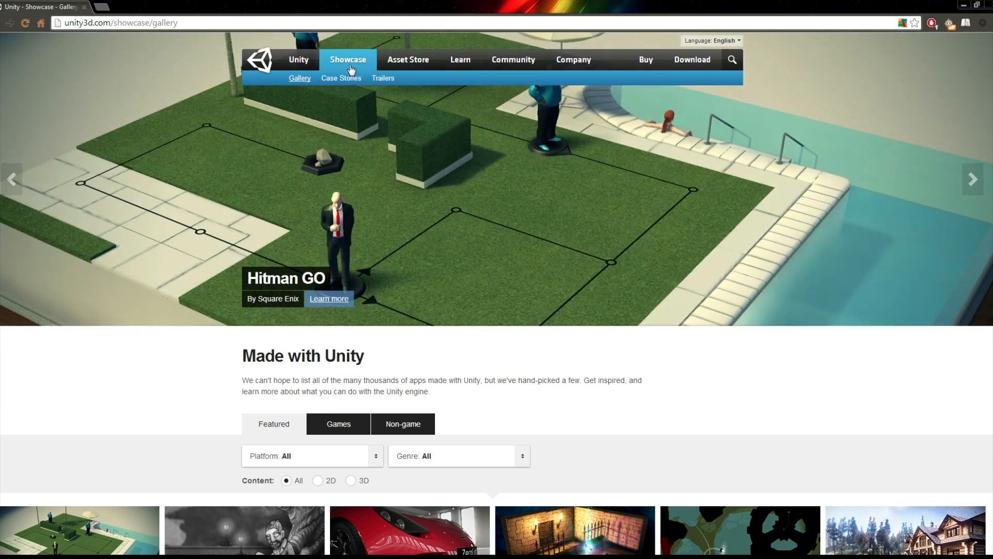
pyautogui.scroll(-3)
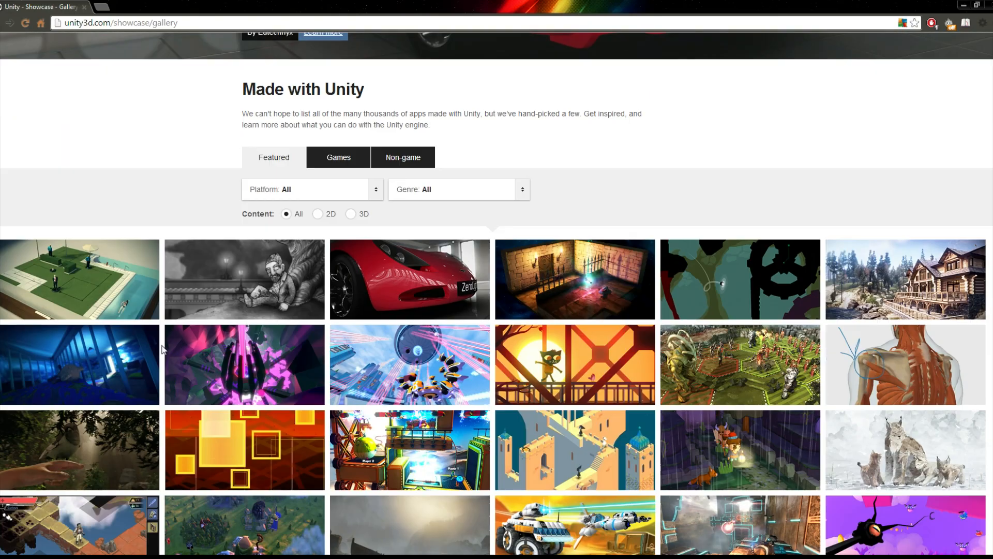
pyautogui.scroll(-3)
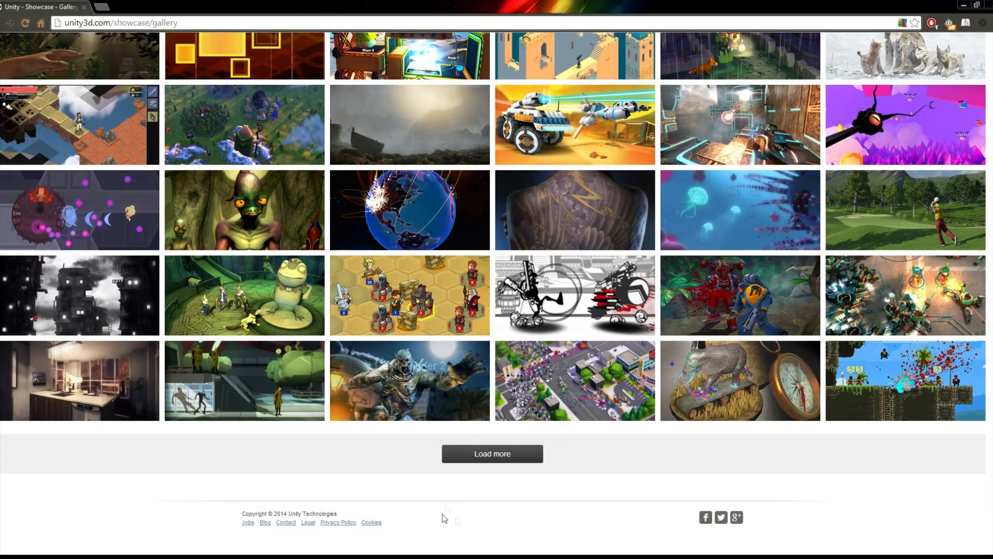
pyautogui.click(492, 453)
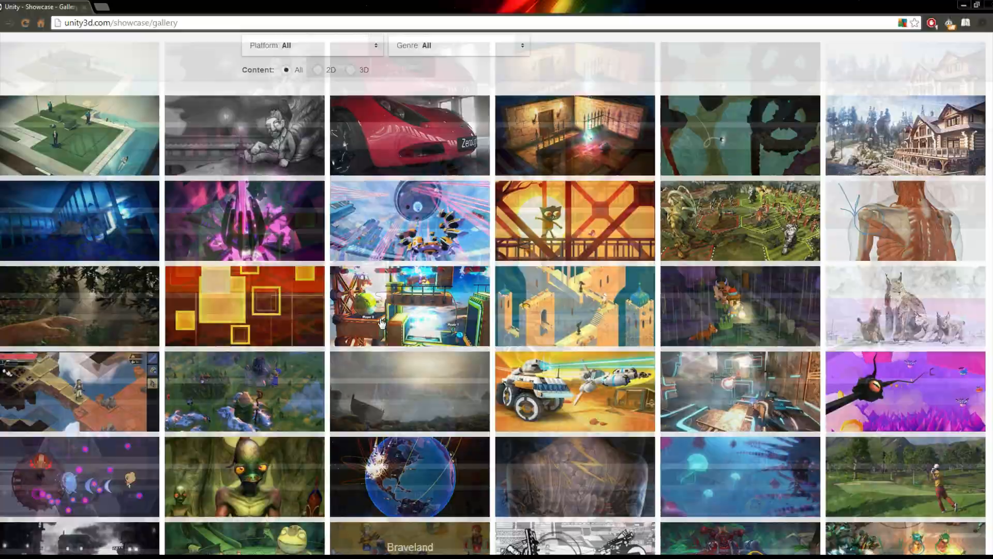
pyautogui.scroll(3)
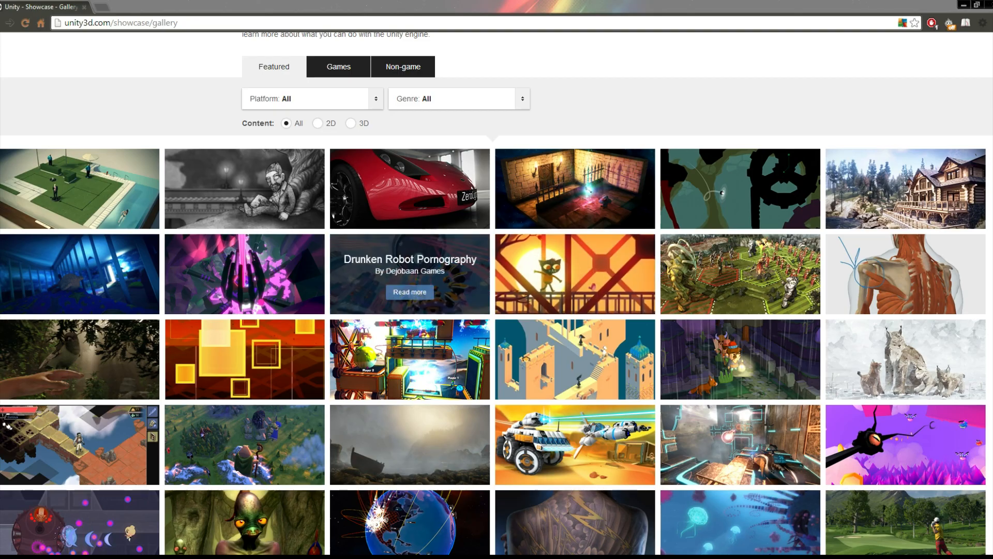
pyautogui.scroll(-3)
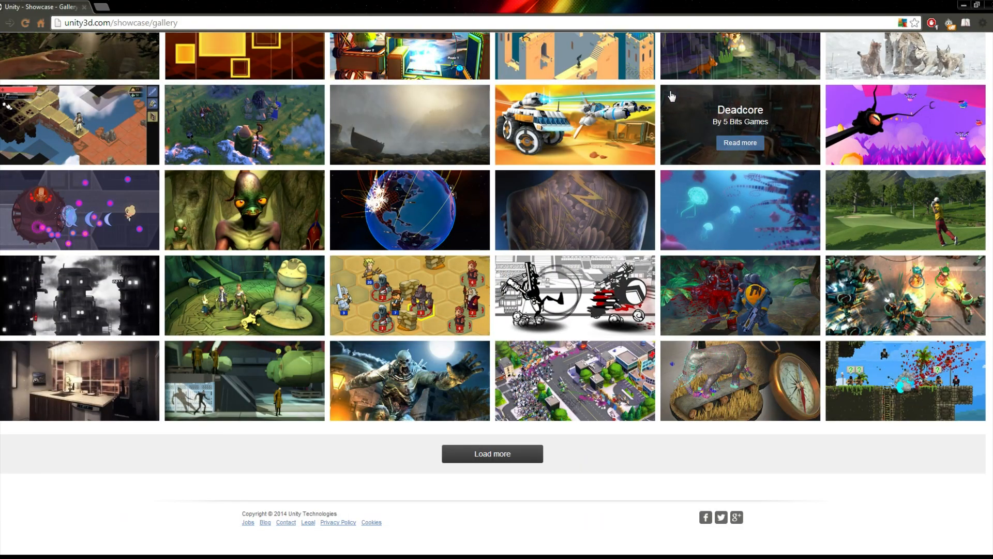
pyautogui.click(493, 453)
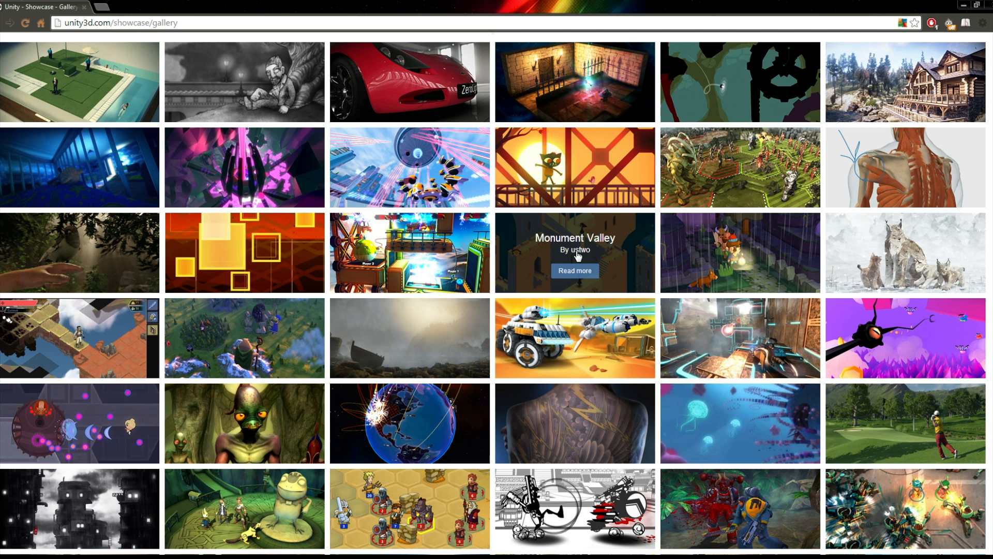
pyautogui.moveTo(965, 155)
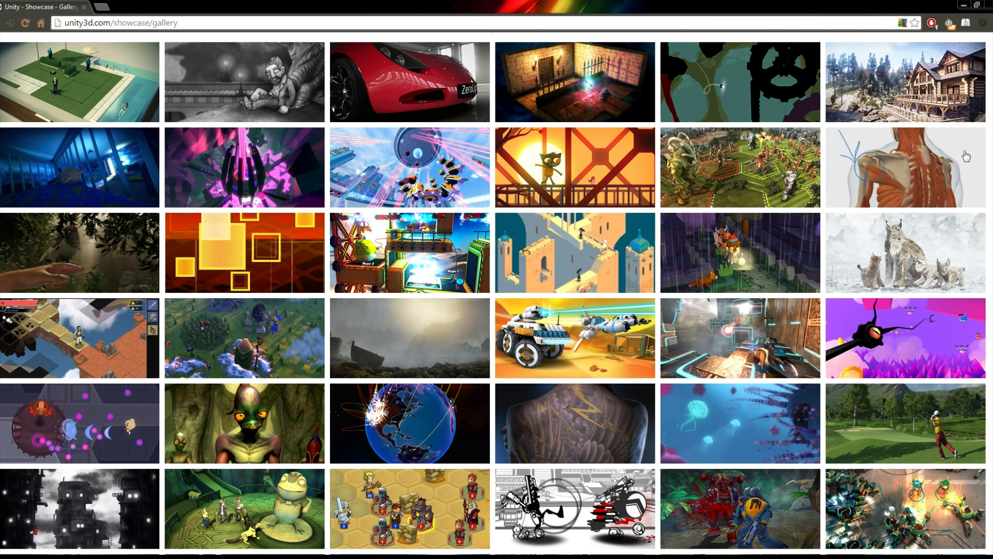
pyautogui.scroll(-3)
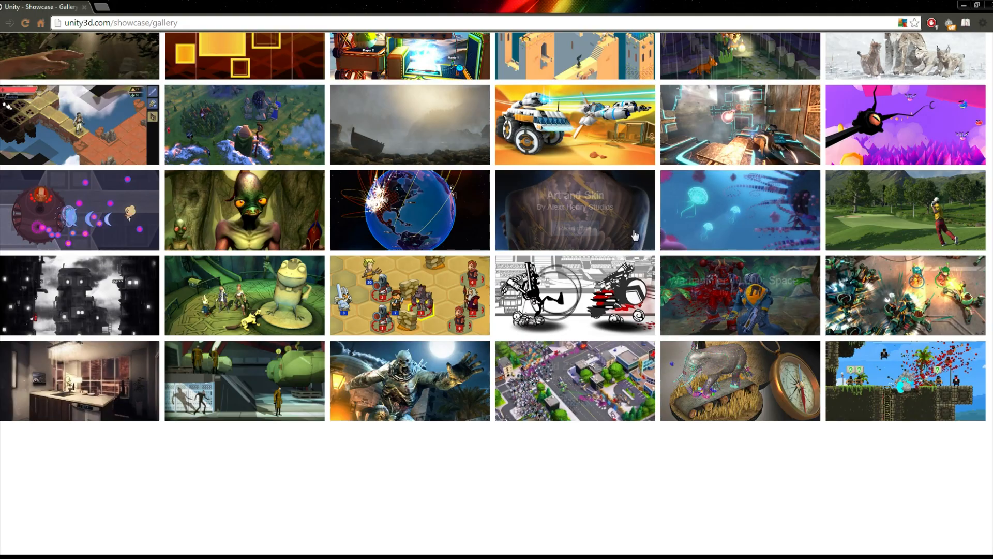
pyautogui.scroll(-3)
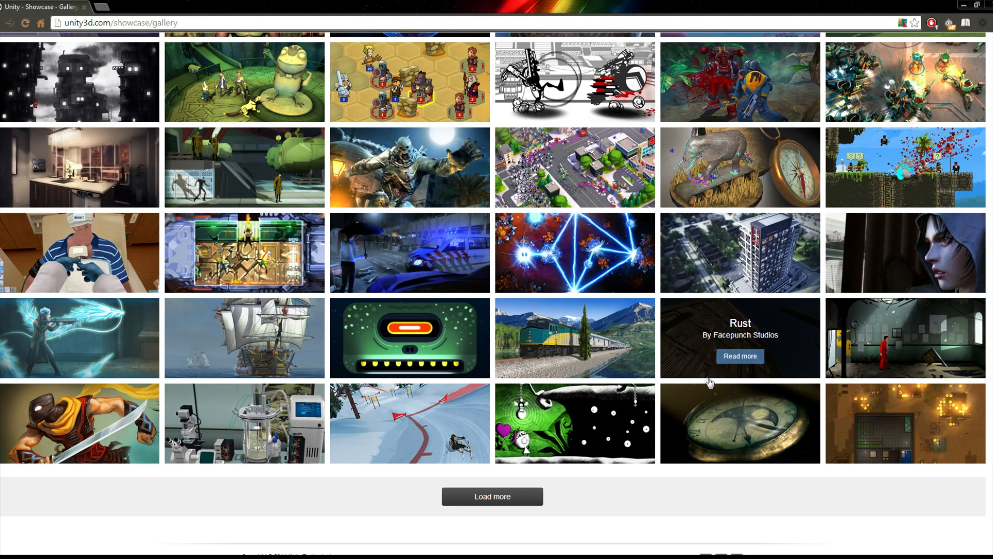
pyautogui.moveTo(714, 518)
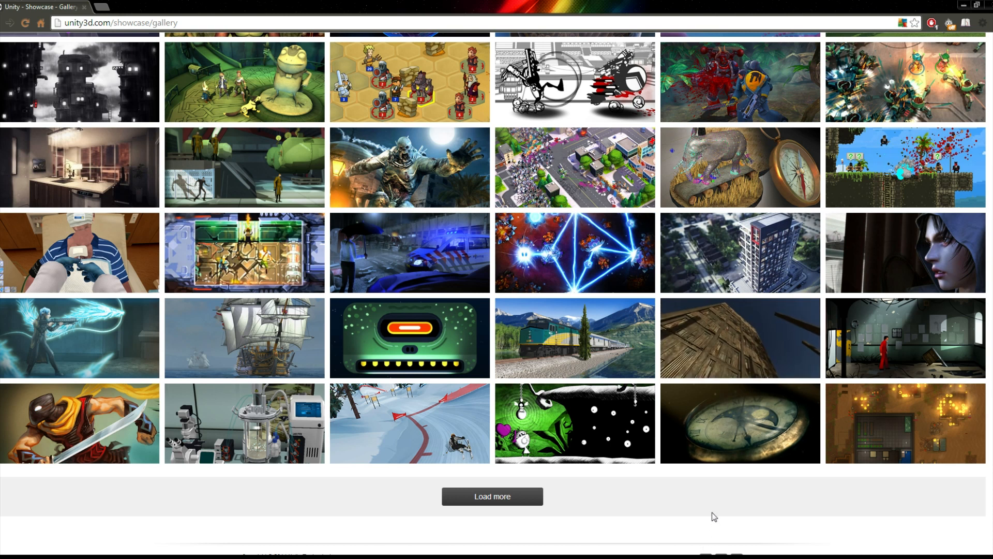
pyautogui.moveTo(720, 532)
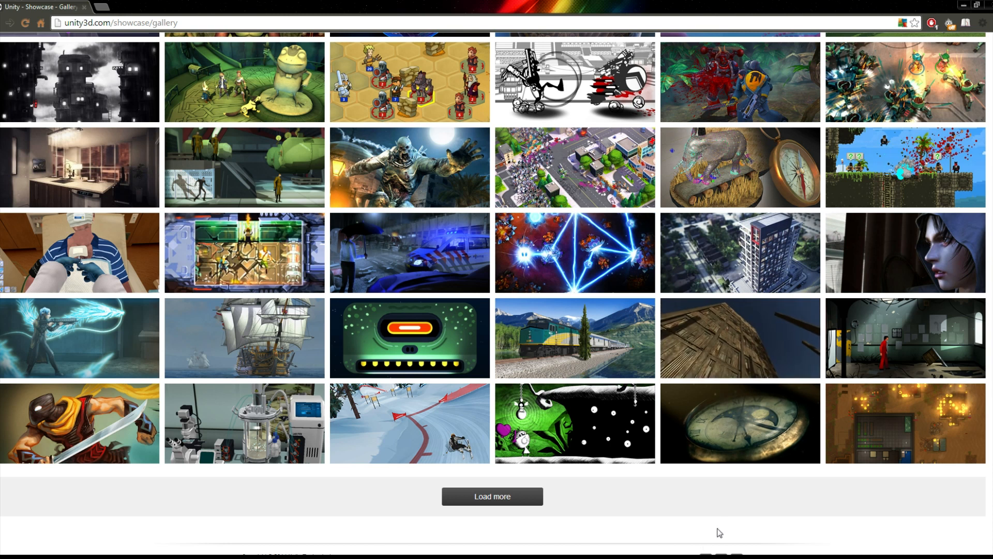
pyautogui.moveTo(722, 522)
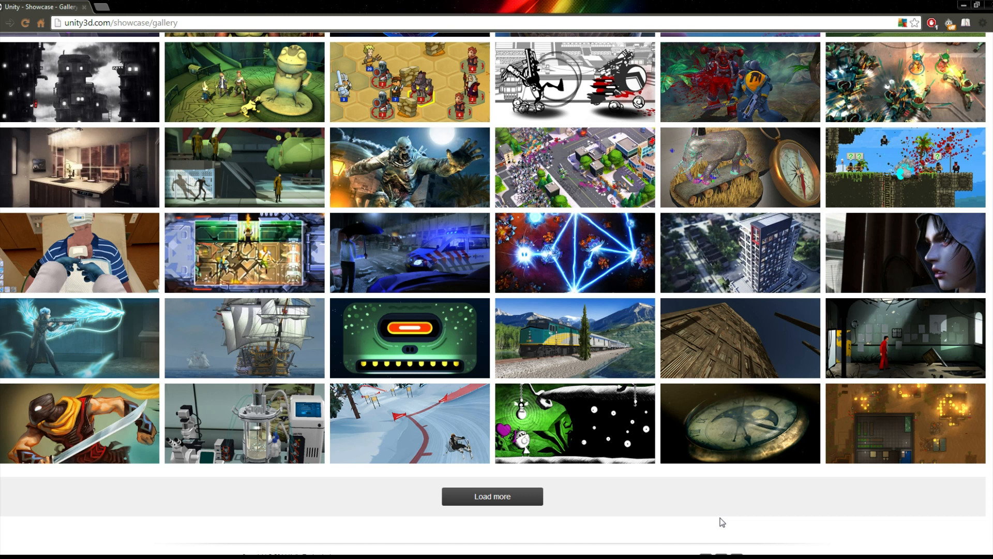
pyautogui.moveTo(720, 518)
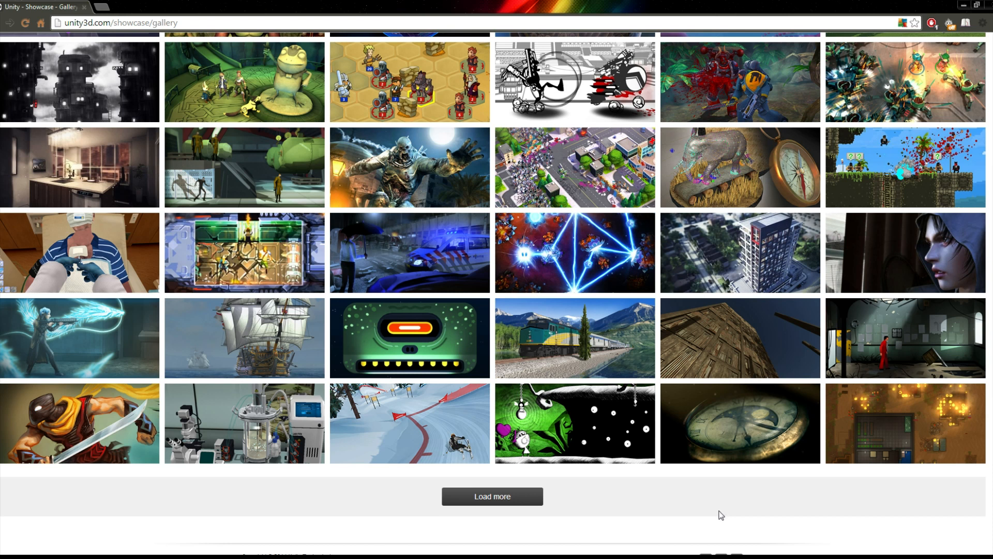
pyautogui.moveTo(713, 490)
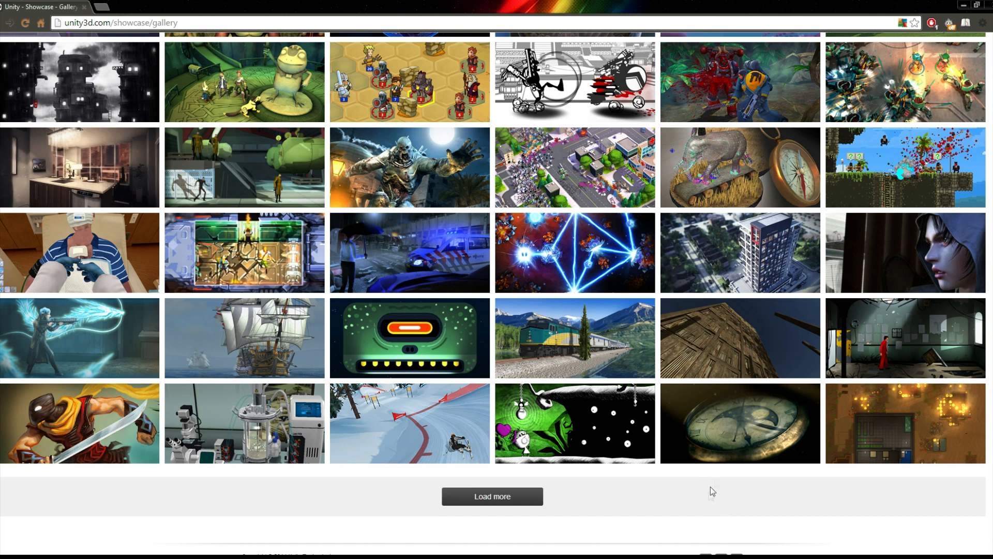
pyautogui.moveTo(729, 487)
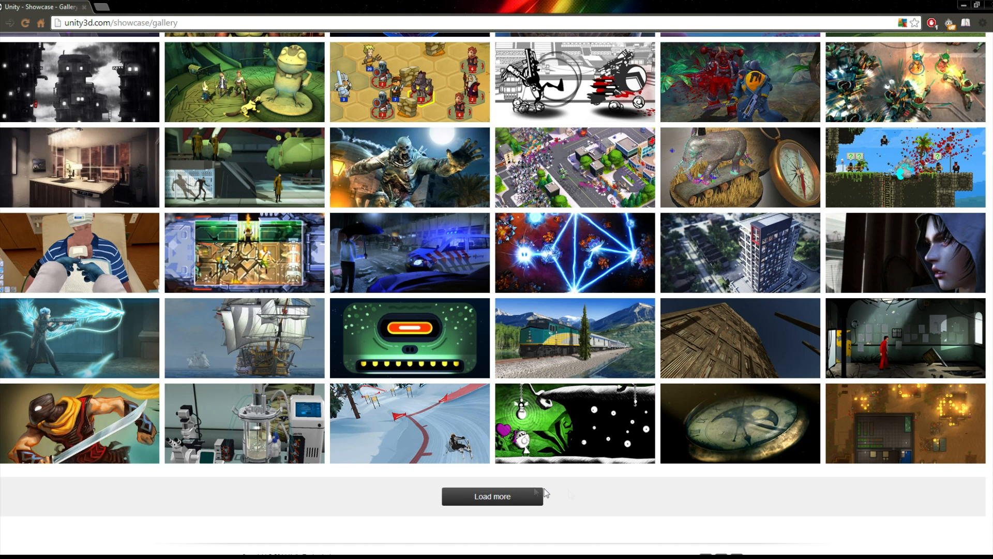
pyautogui.moveTo(613, 503)
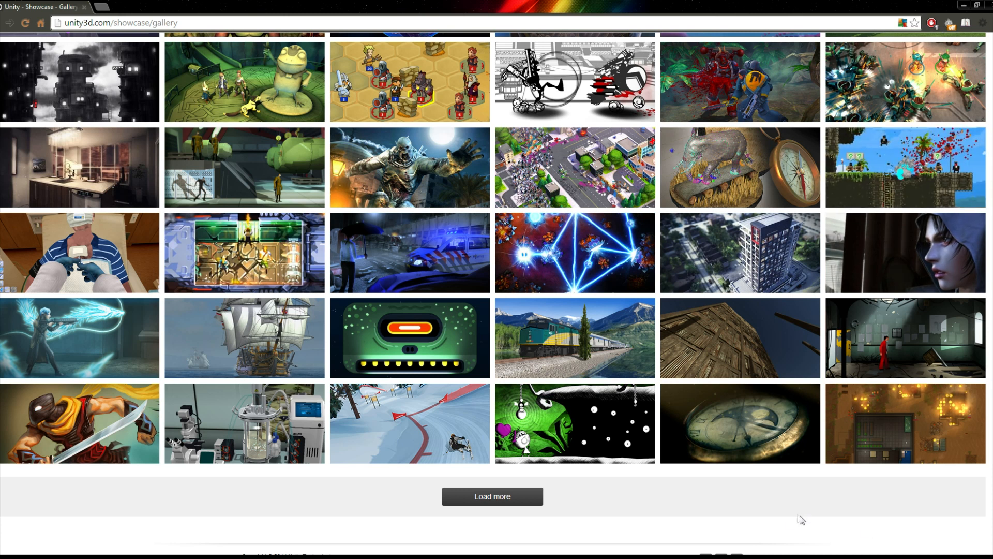
pyautogui.moveTo(806, 526)
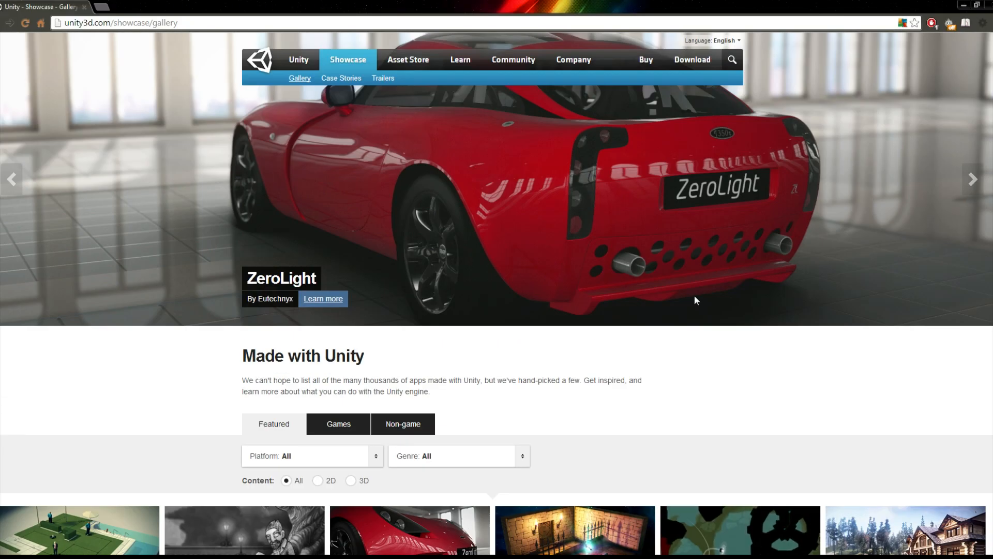
pyautogui.moveTo(784, 373)
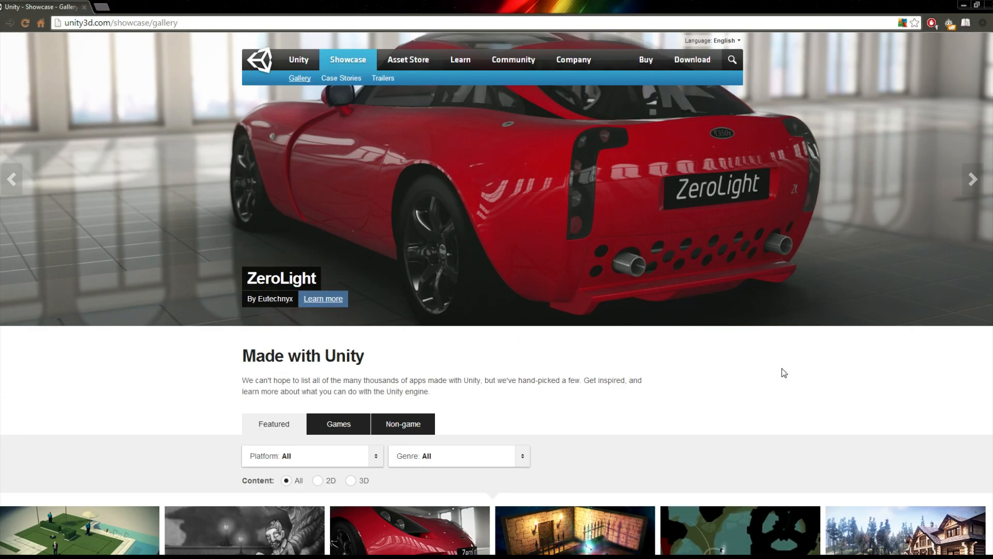
pyautogui.scroll(-3)
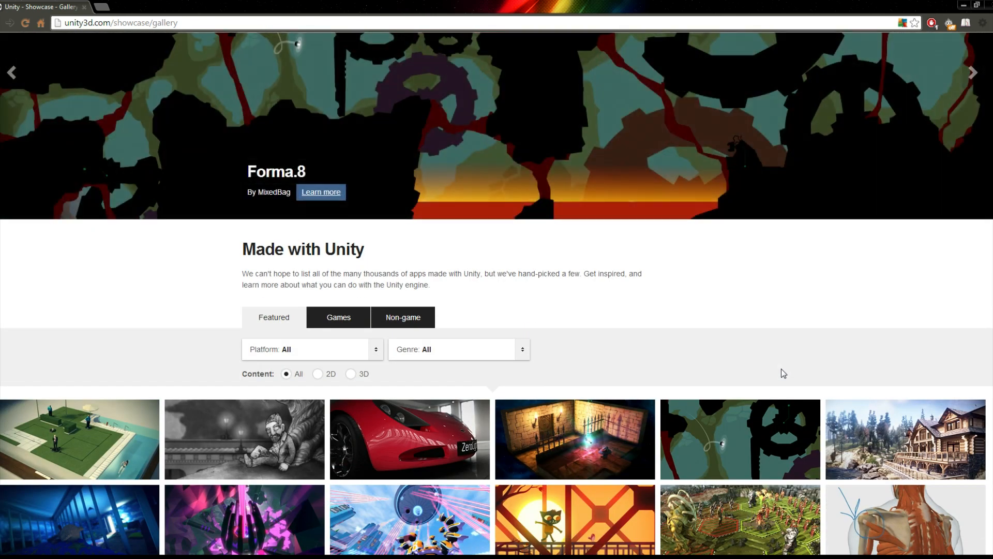
pyautogui.moveTo(776, 377)
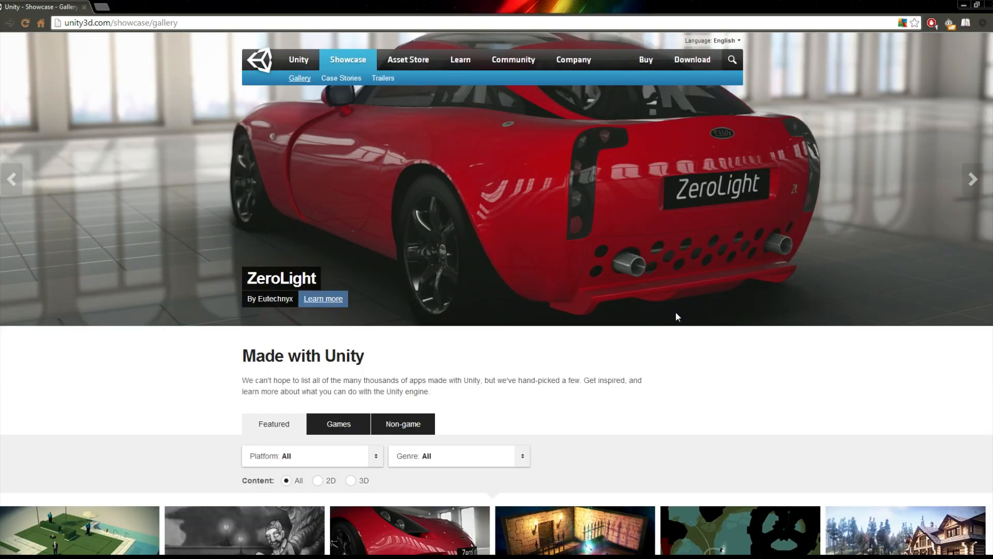
pyautogui.moveTo(683, 71)
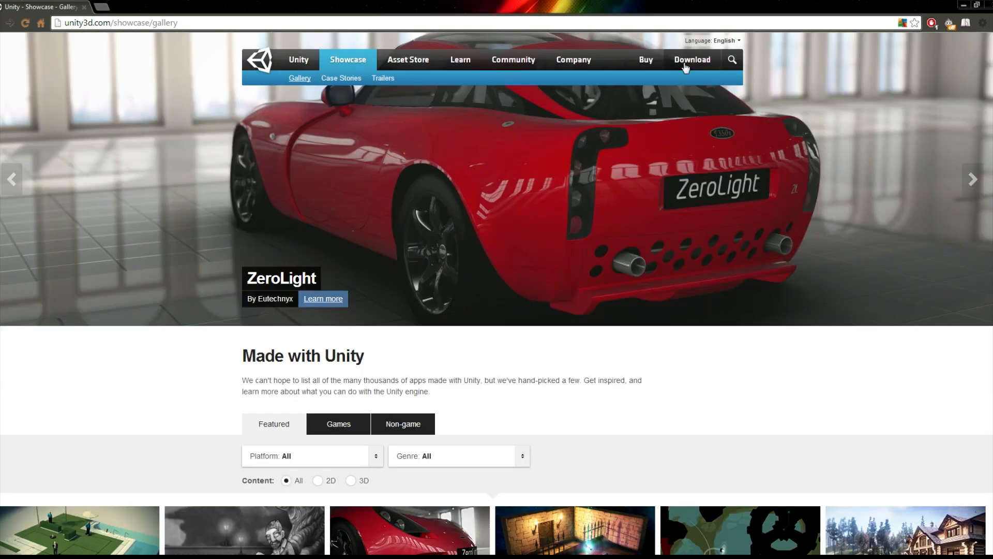
# Go to the Unity 4.5 download page with system requirements and release notes.
pyautogui.click(691, 60)
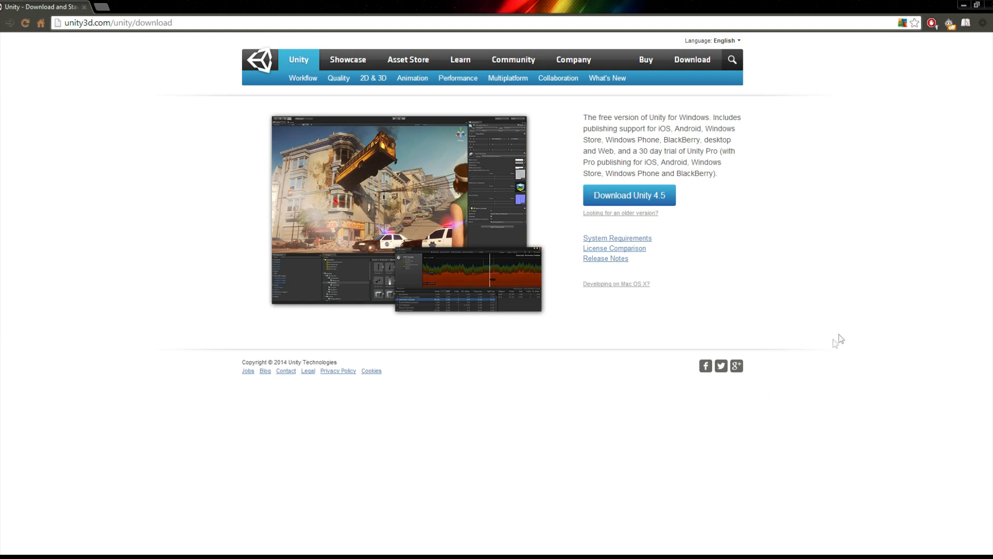
pyautogui.moveTo(790, 211)
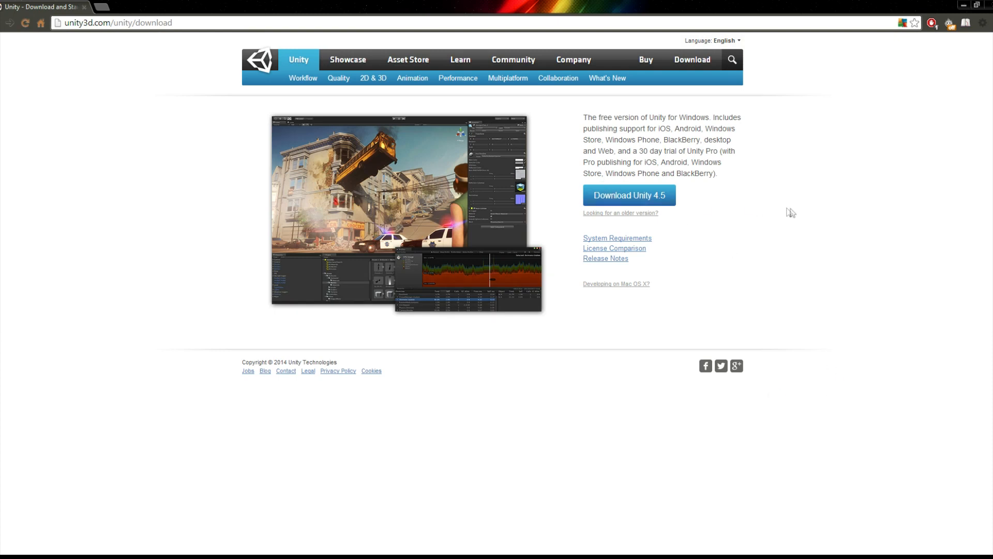
pyautogui.moveTo(692, 234)
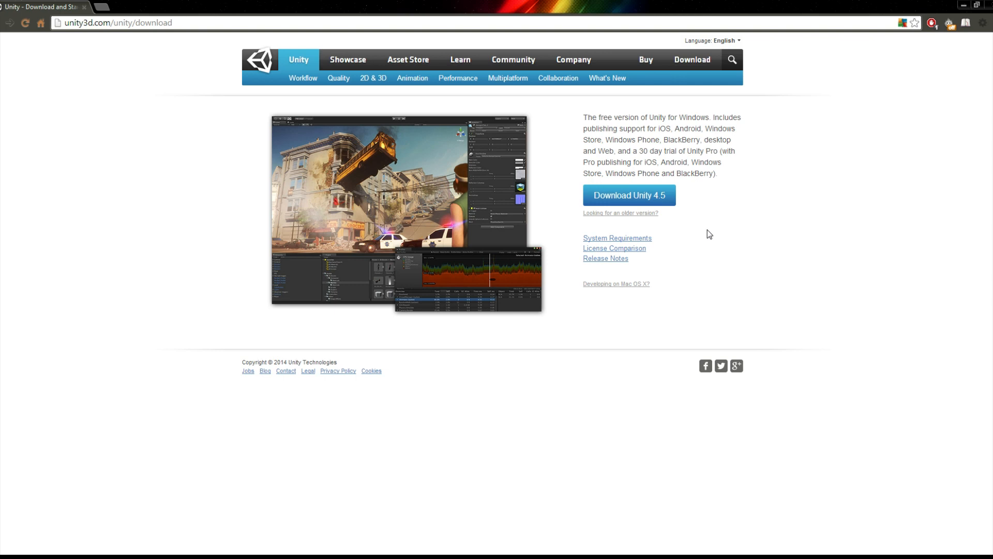
pyautogui.click(116, 24)
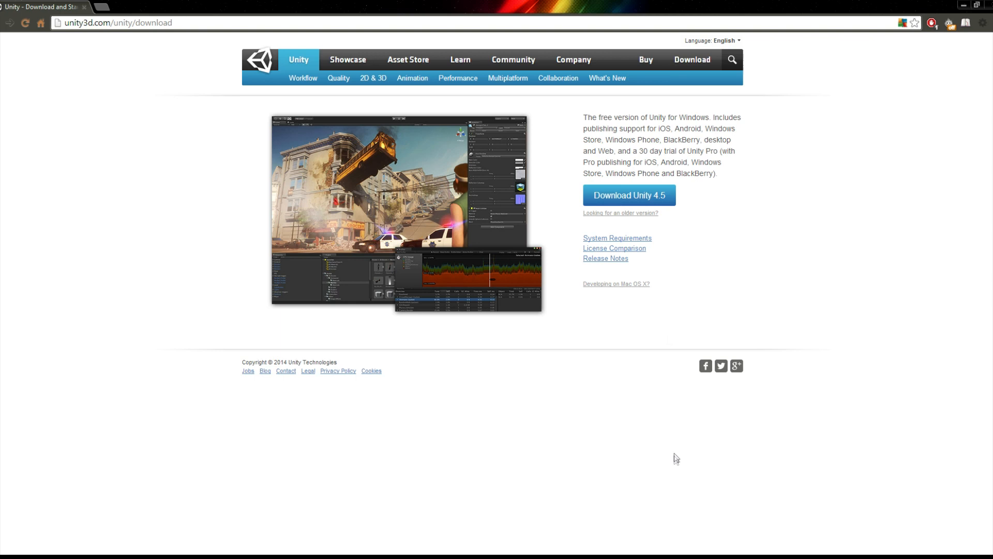
pyautogui.moveTo(673, 454)
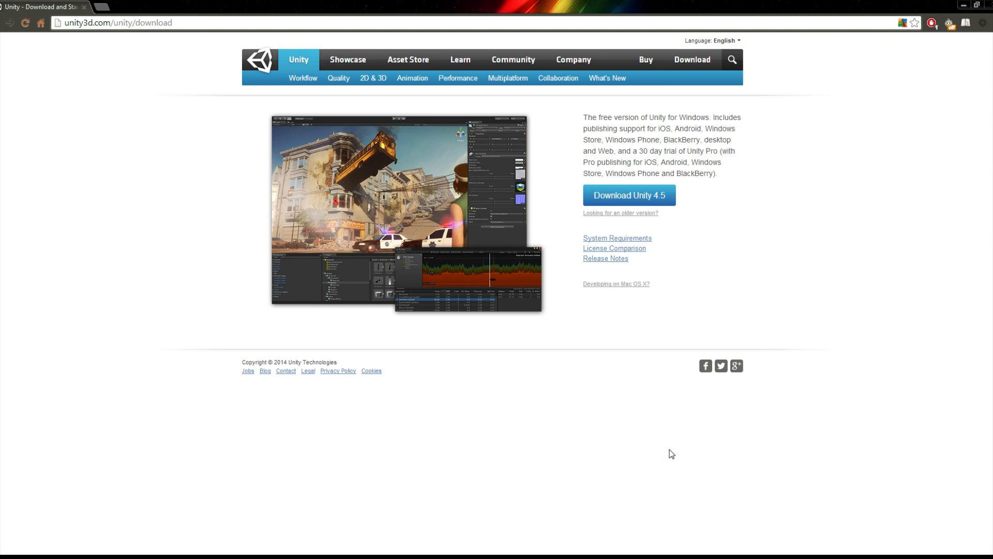
pyautogui.moveTo(667, 466)
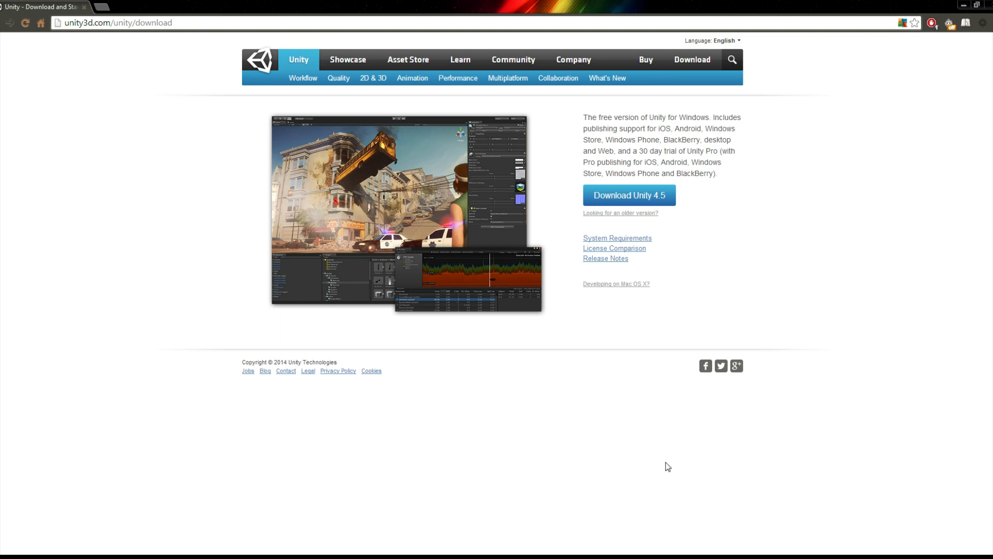
pyautogui.moveTo(677, 462)
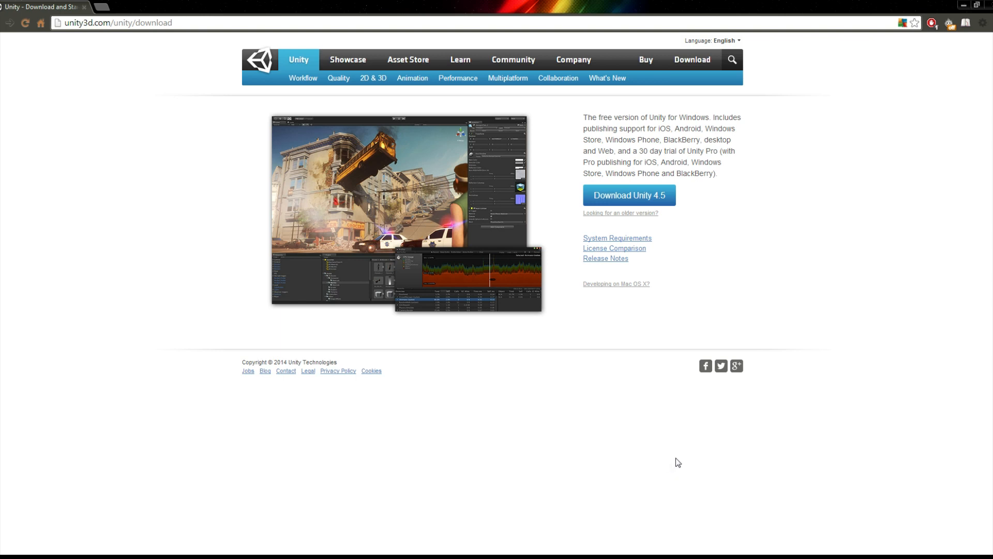